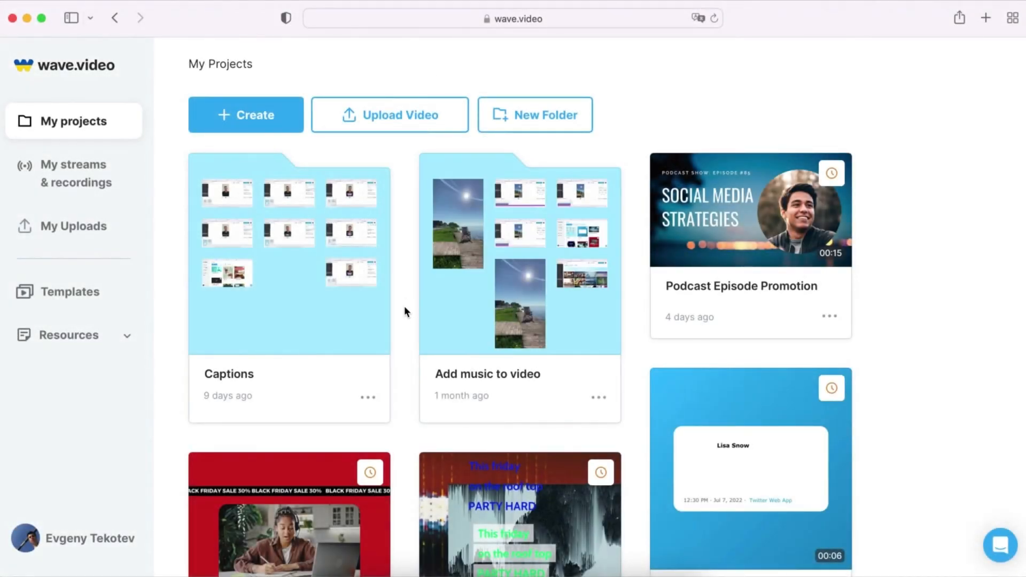
From My Projects, start a new video using the Generate video from Text option
scroll("down", 3)
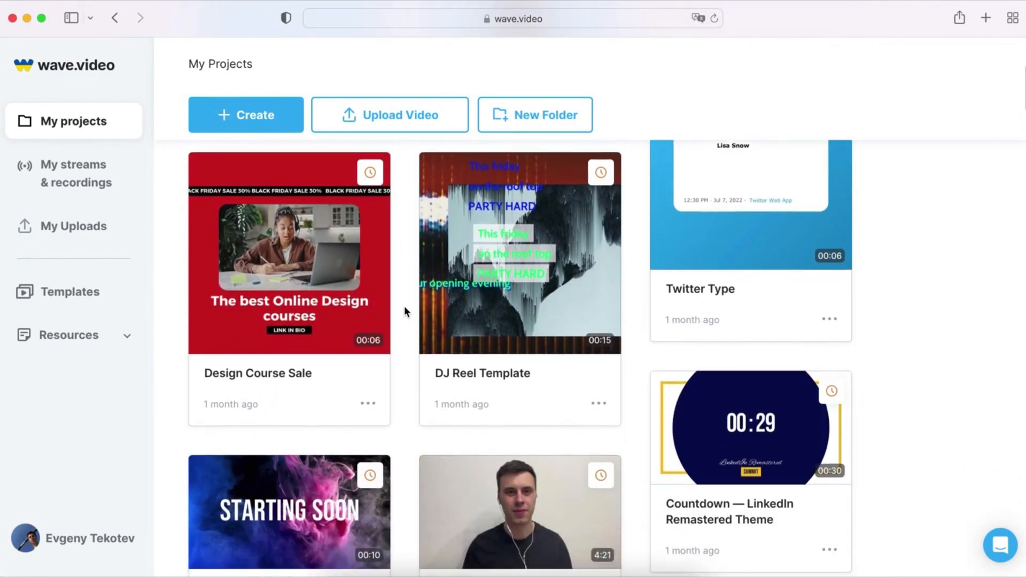
scroll("up", 3)
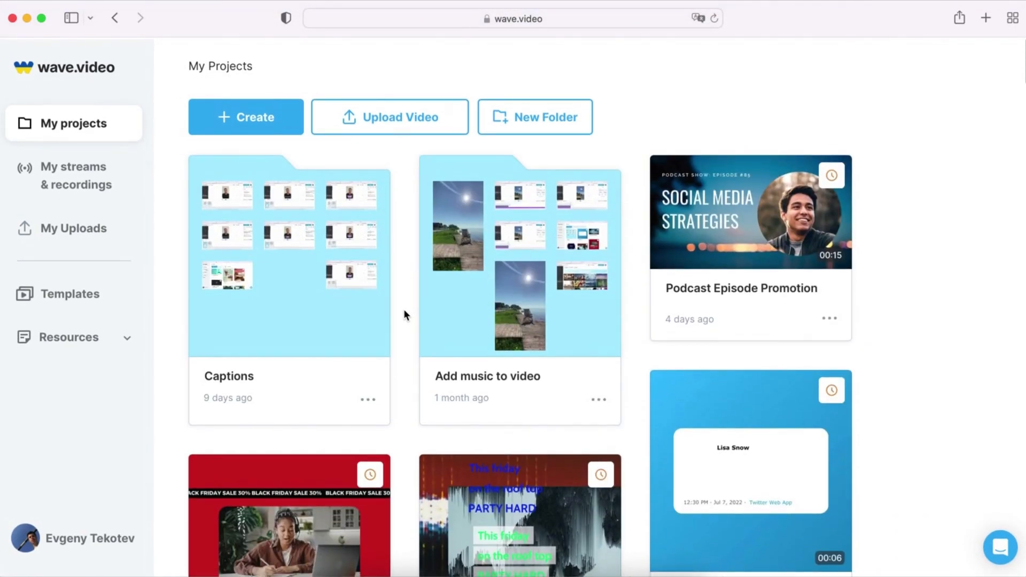
left_click(246, 116)
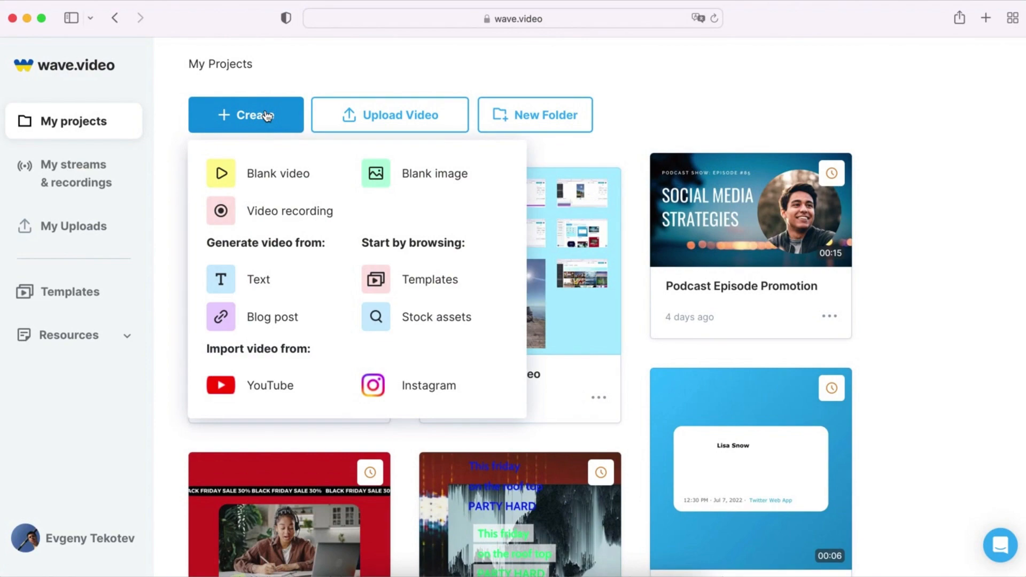
mouse_move(305, 259)
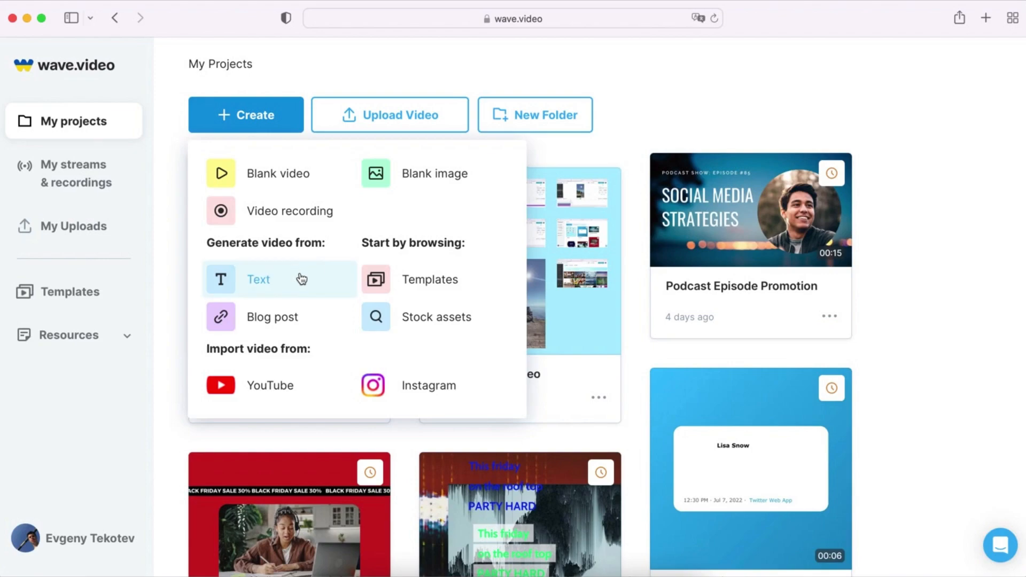
left_click(258, 279)
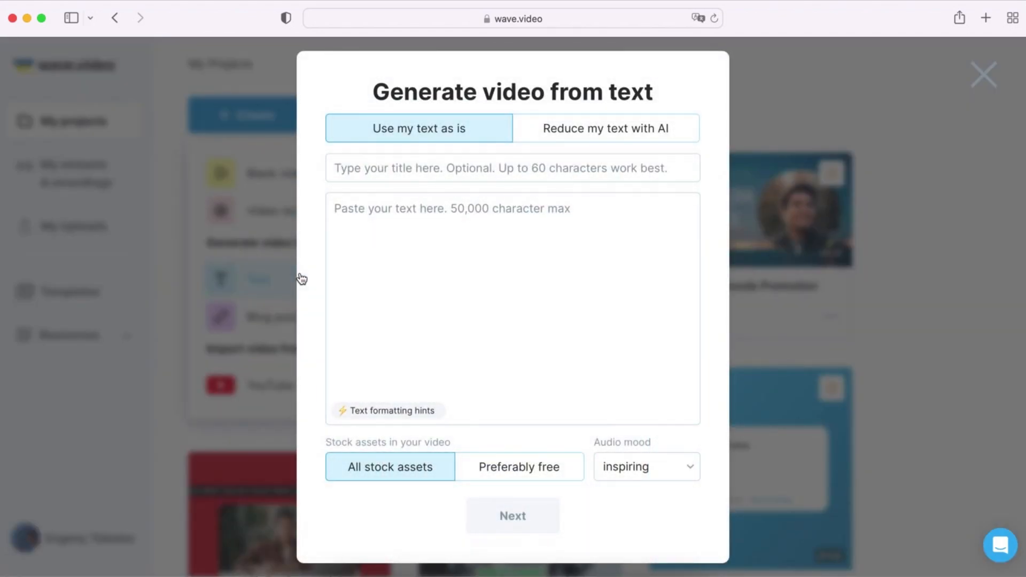
Copy the Twitch article from Google Docs and paste it into the form's text field
left_click(772, 48)
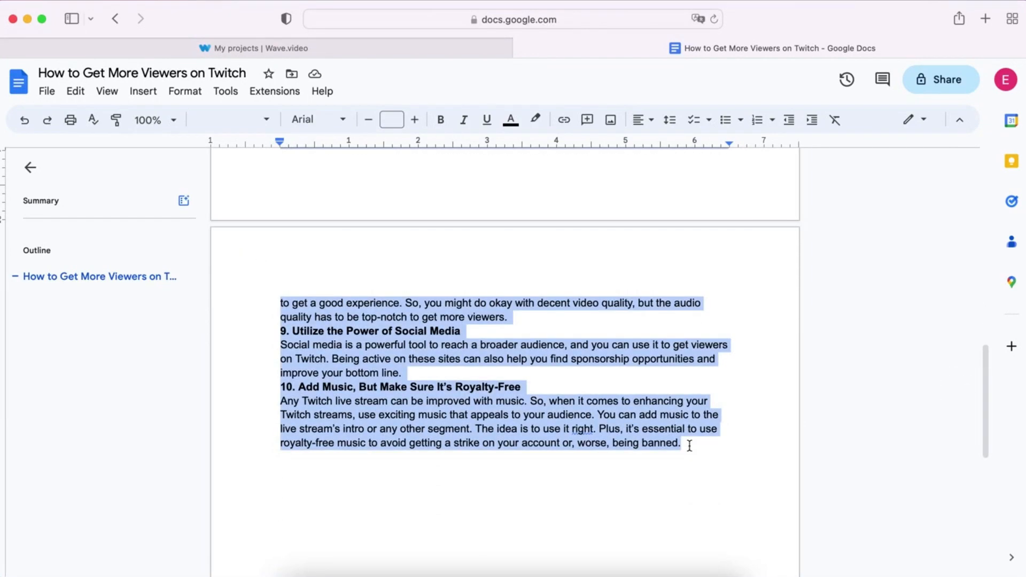
left_click(252, 48)
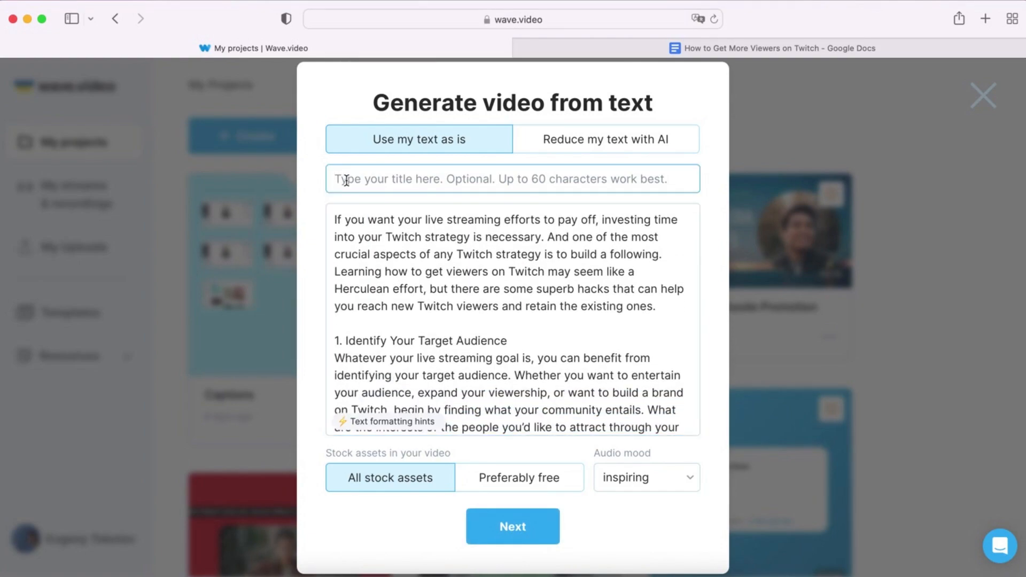
Title the video 'How to Get More Viewers on Twitch: 10 Go-To Hacks', separate headings with blank lines, mood confident
type("How to Get More Viewers on Twitch: 10 Go-To Hacks")
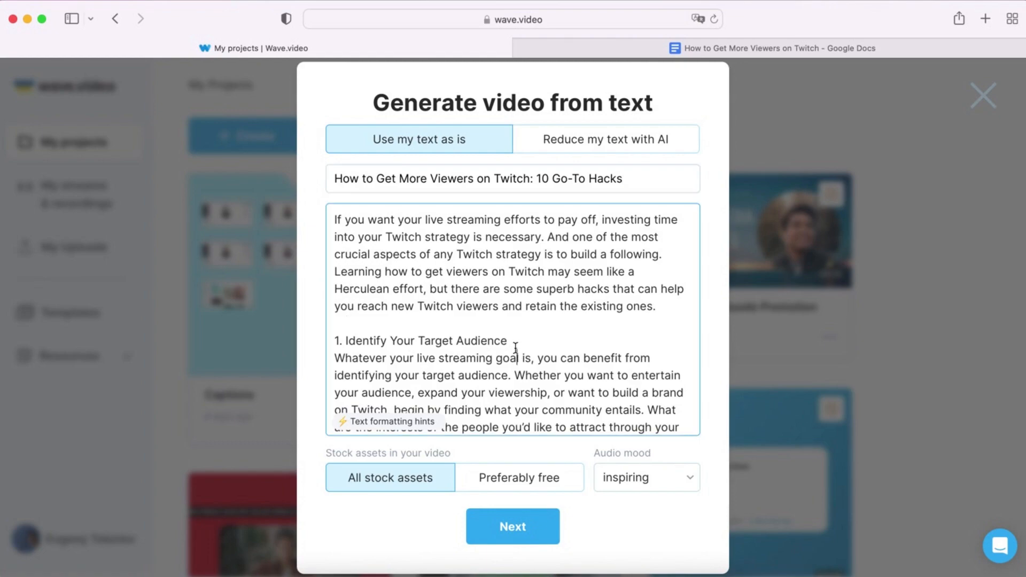
scroll("down", 3)
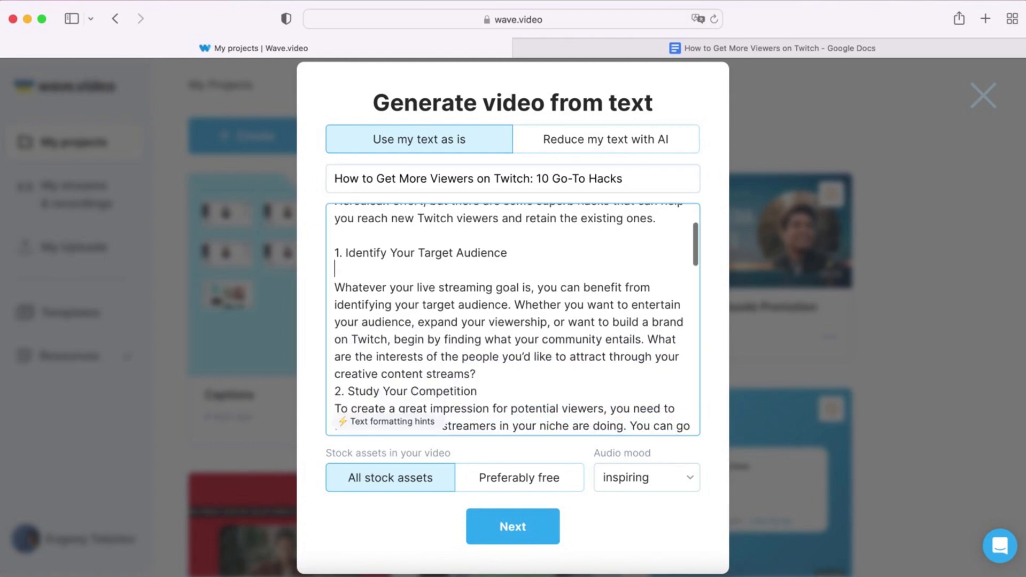
scroll("down", 3)
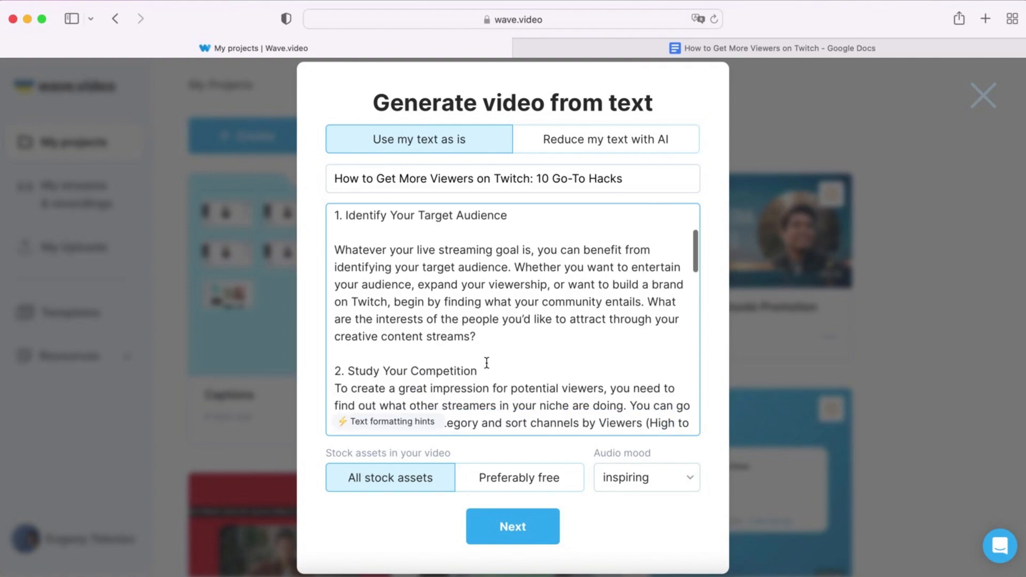
scroll("down", 3)
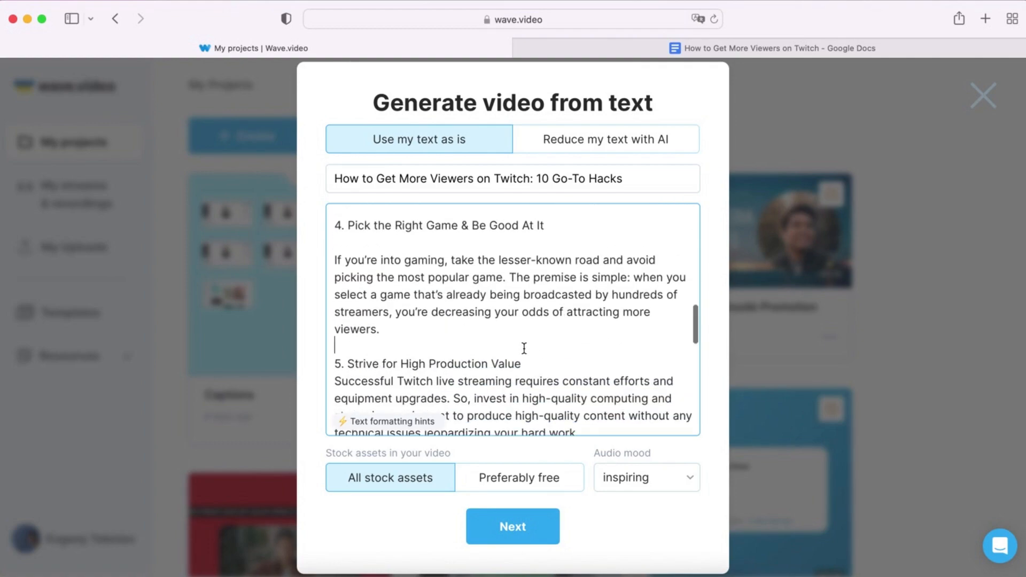
scroll("down", 3)
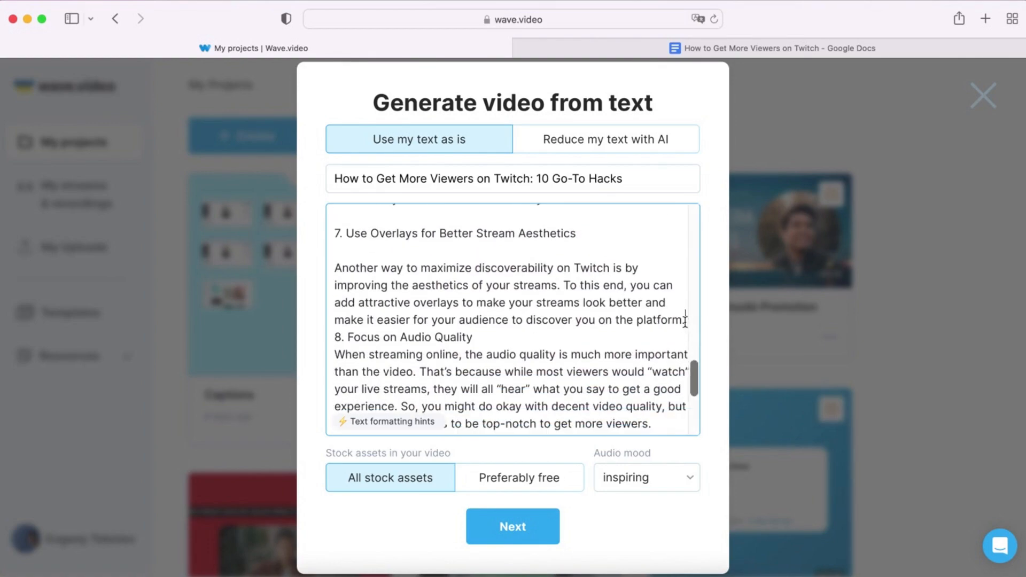
scroll("down", 3)
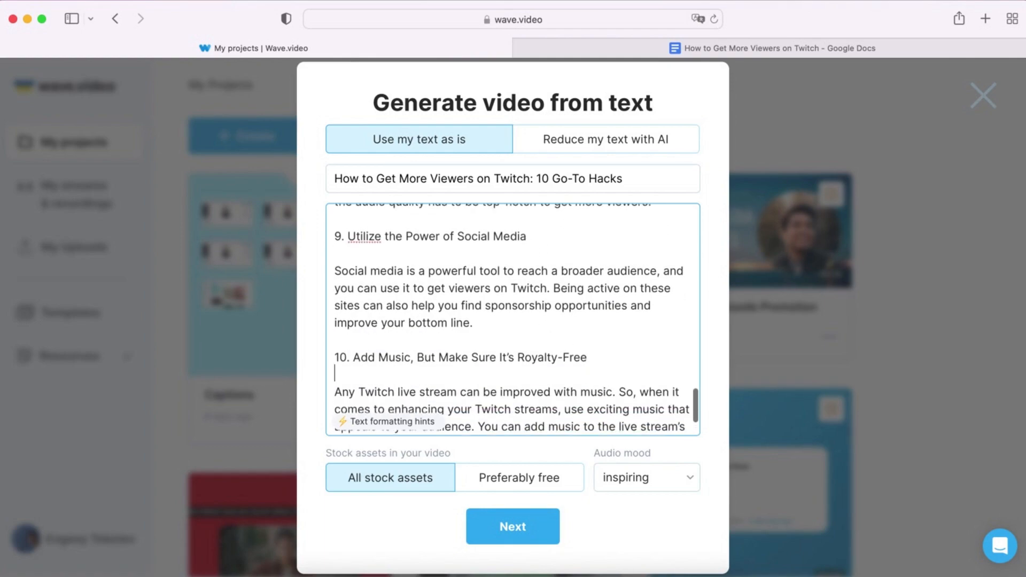
scroll("down", 3)
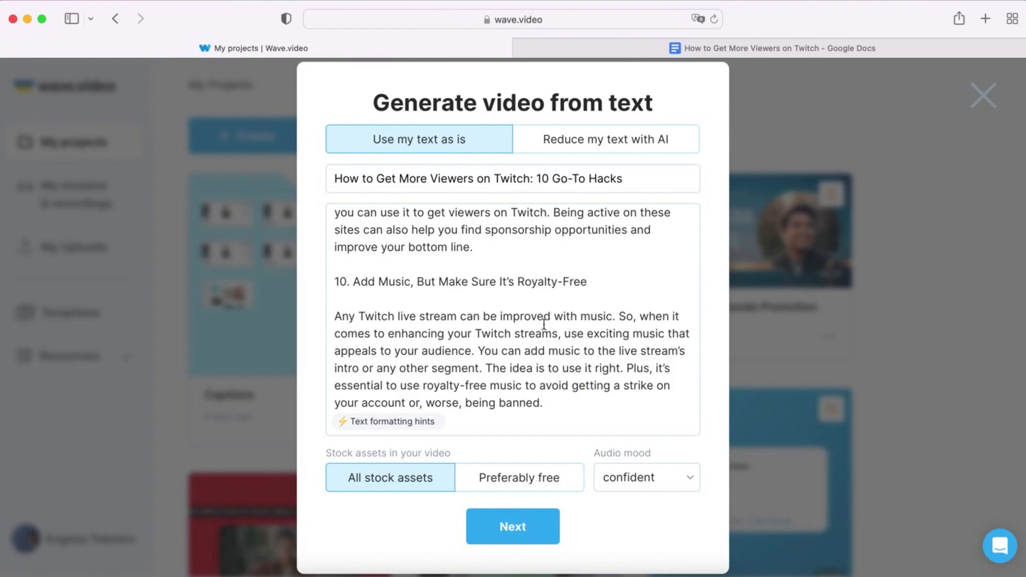
scroll("up", 3)
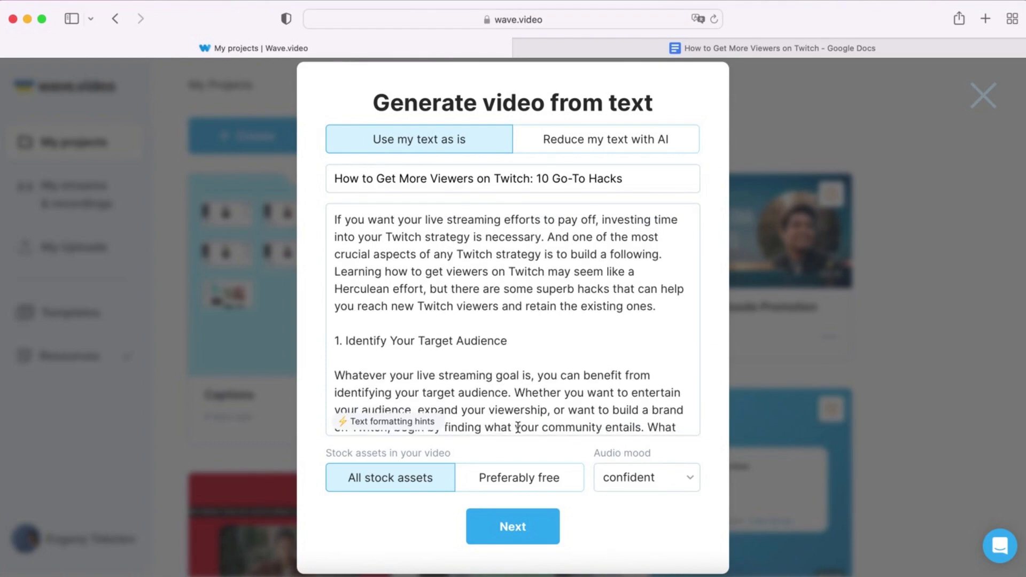
Create the horizontal video with the mountain landscape title style, then return to My projects
left_click(512, 526)
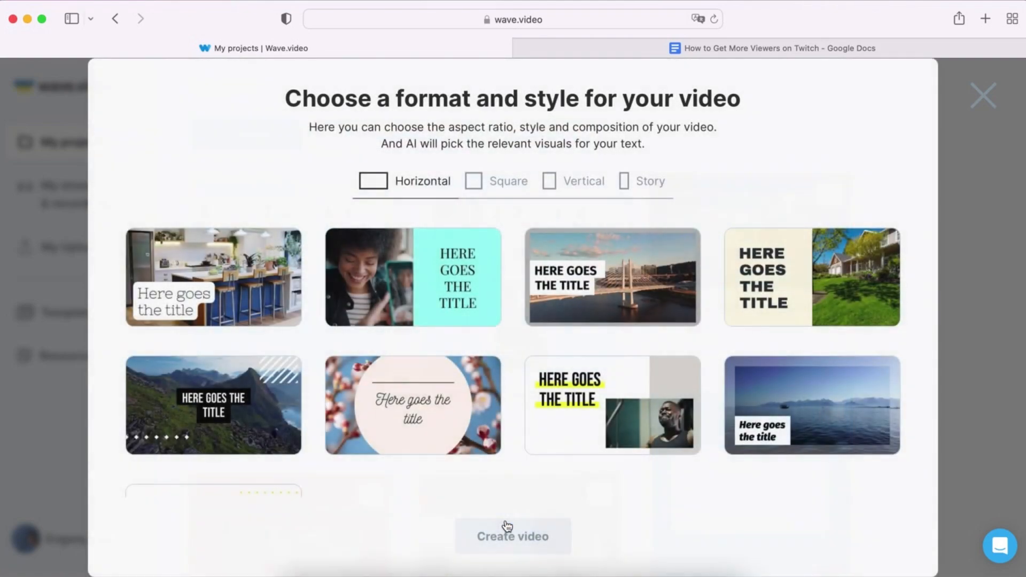
left_click(212, 404)
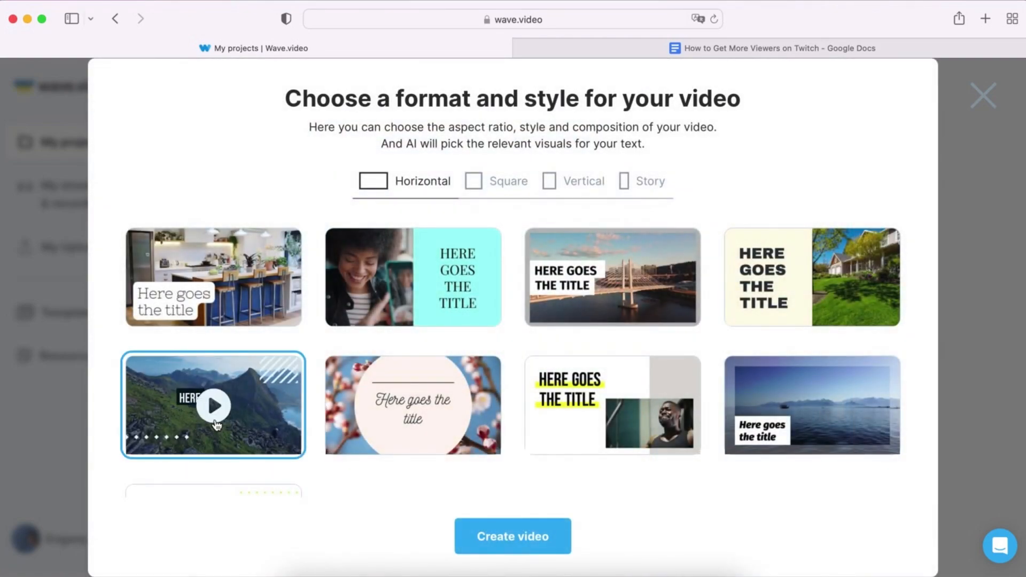
left_click(513, 536)
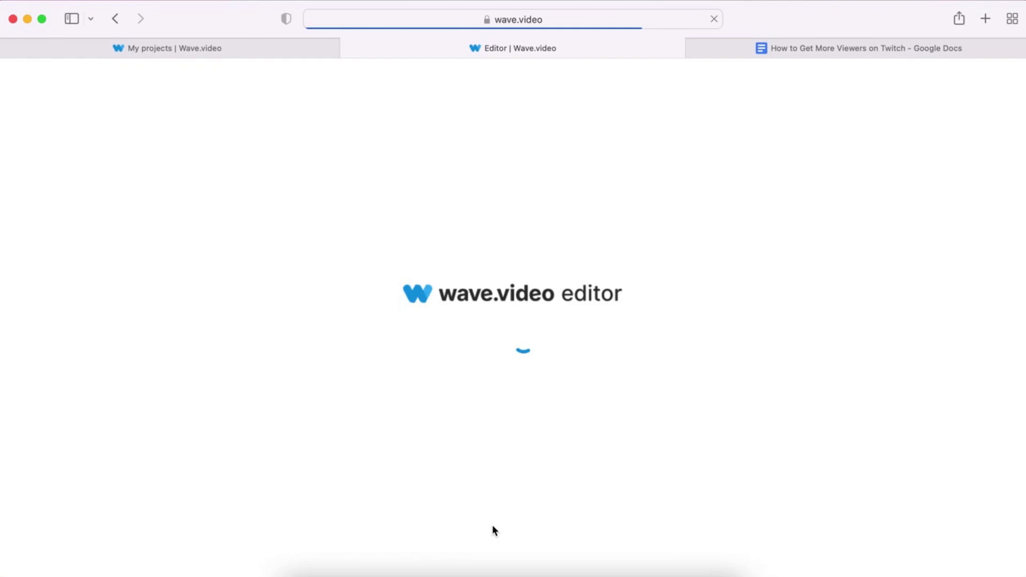
left_click(247, 115)
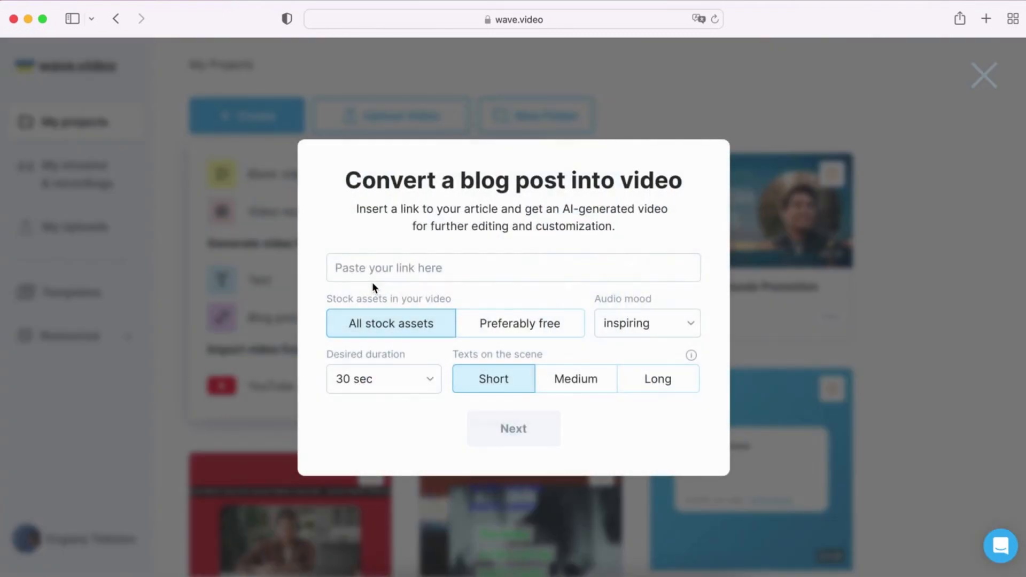
Convert the how-to-get-more-viewers-on-twitch URL with preferably free assets, confident mood and a horizontal title style
type("https://wave.video/blog/how-to-get-more-viewers-on-twitch/")
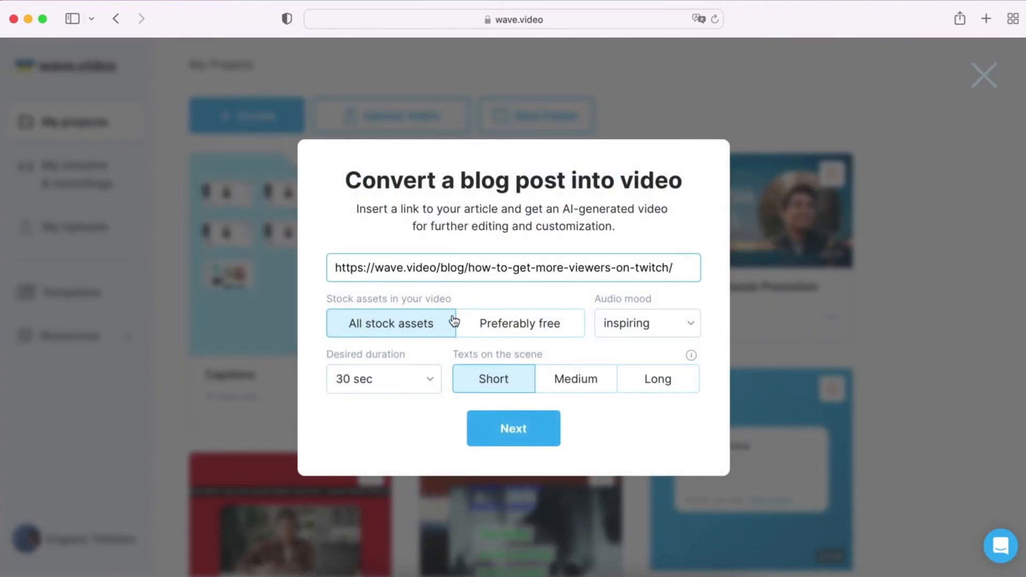
left_click(645, 323)
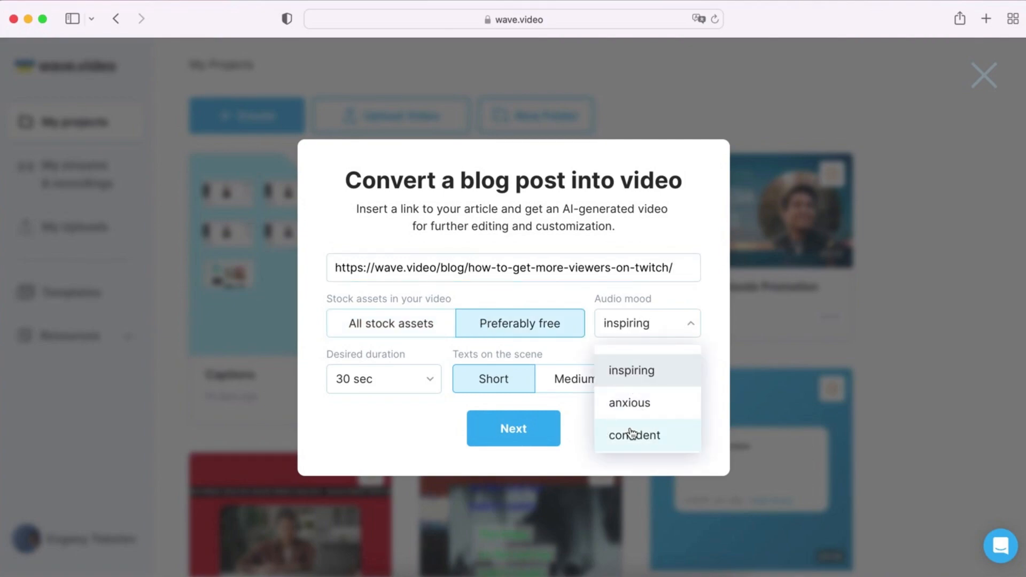
left_click(634, 436)
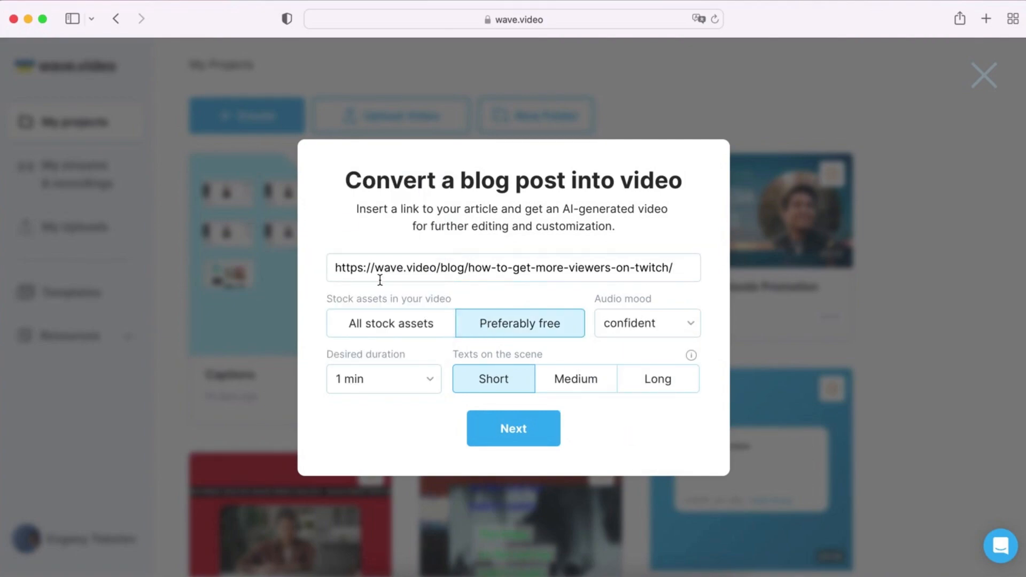
left_click(513, 428)
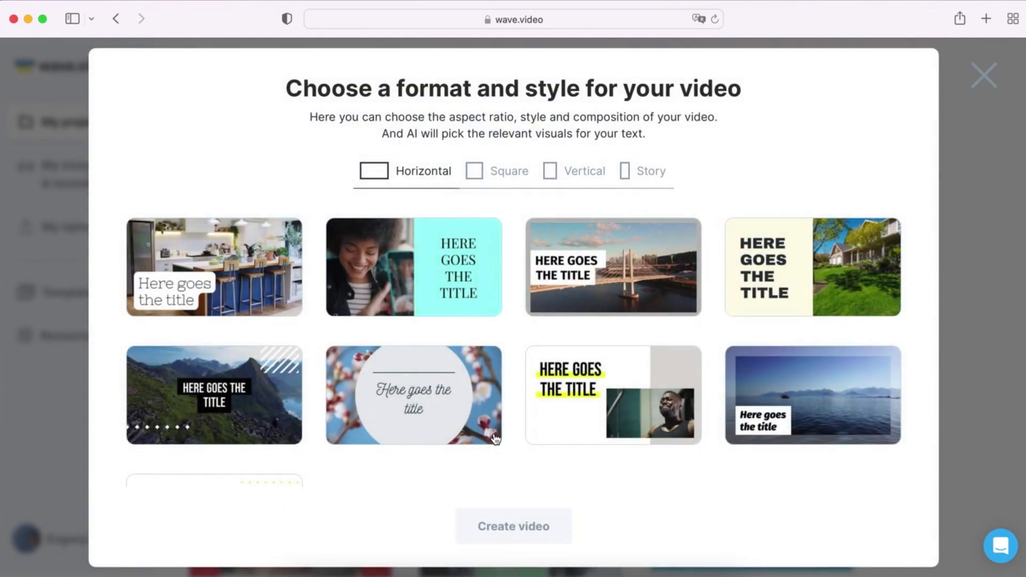
left_click(513, 526)
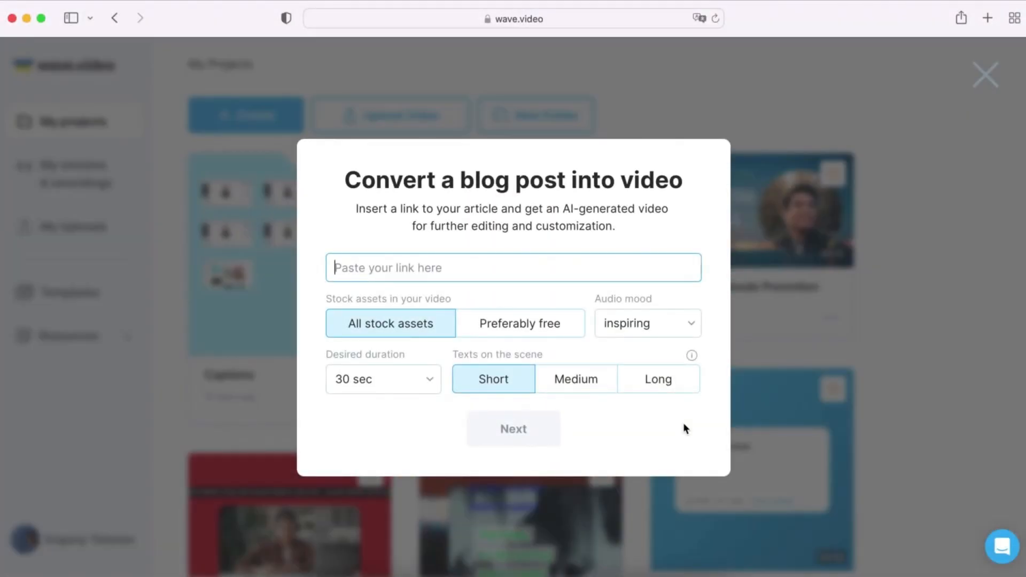
Enter the how-to-voice-over-a-video URL with all stock assets, confident mood, 5-minute duration and long texts
type("https://wave.video/blog/how-to-voice-over-a-video/")
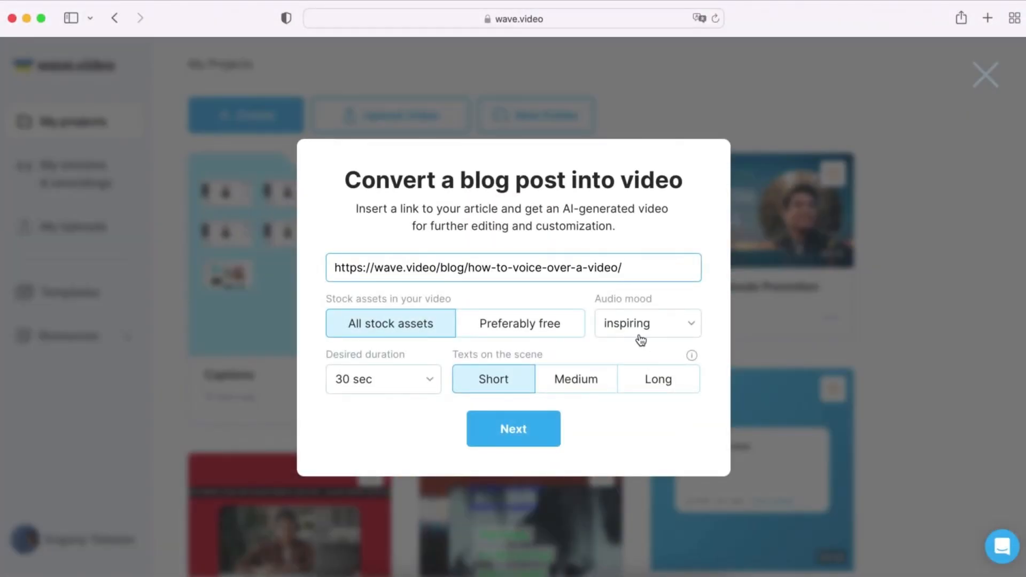
left_click(645, 323)
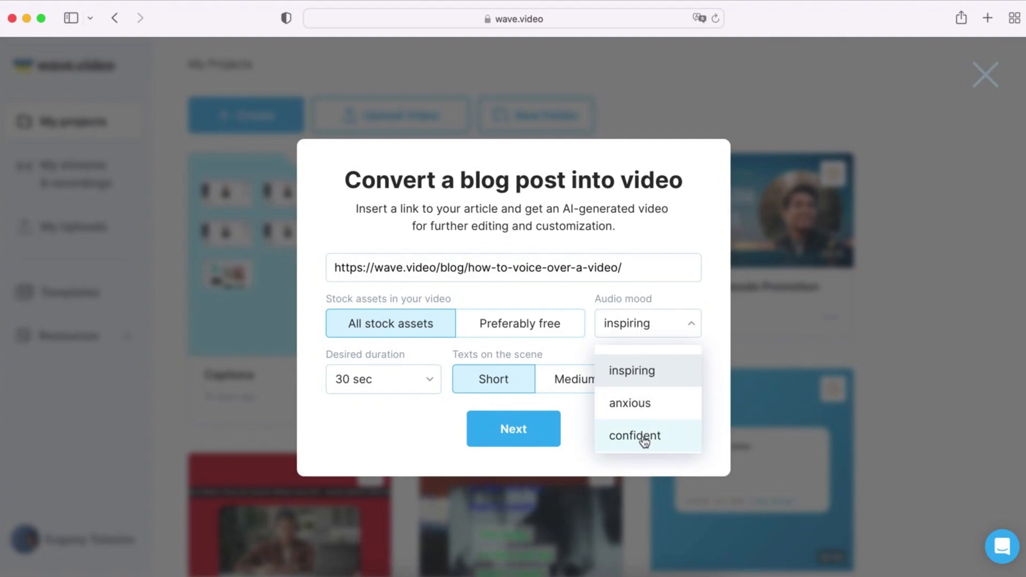
left_click(634, 436)
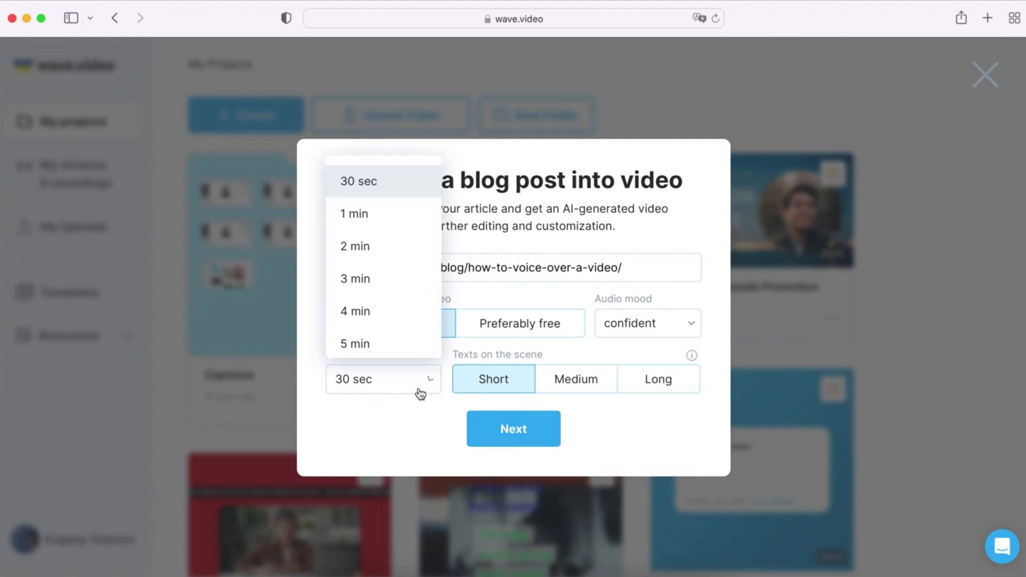
mouse_move(383, 343)
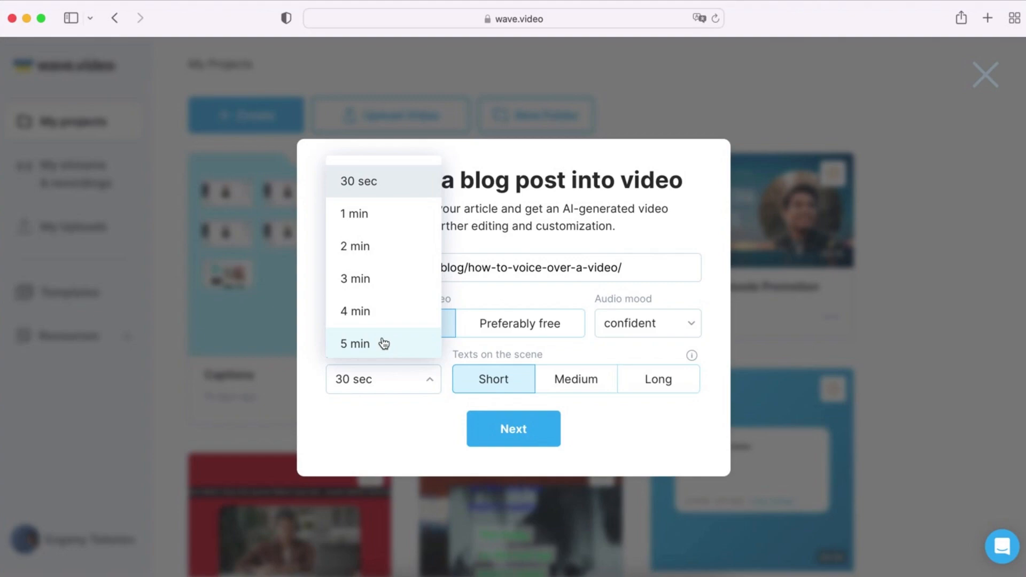
left_click(355, 343)
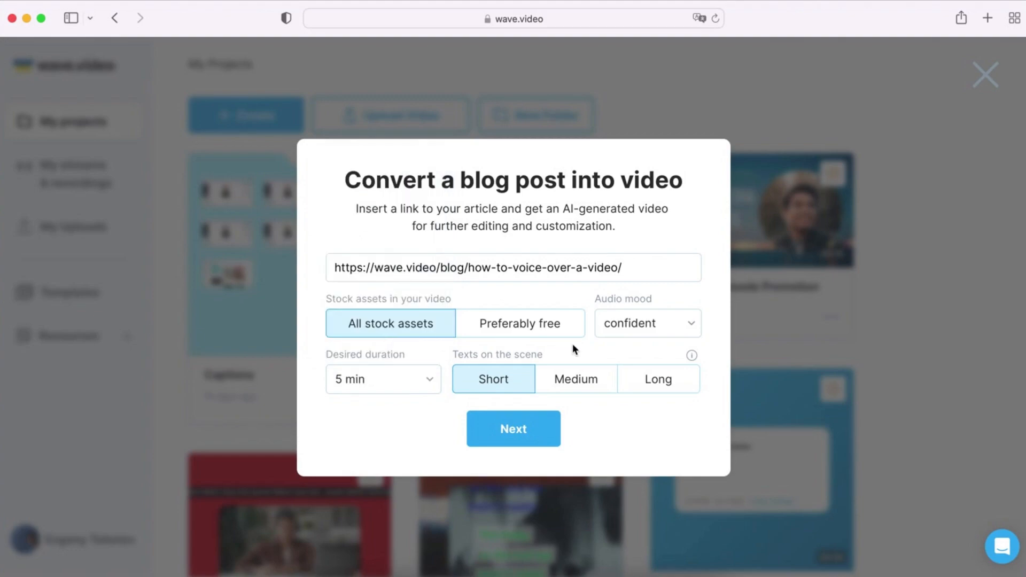
left_click(659, 378)
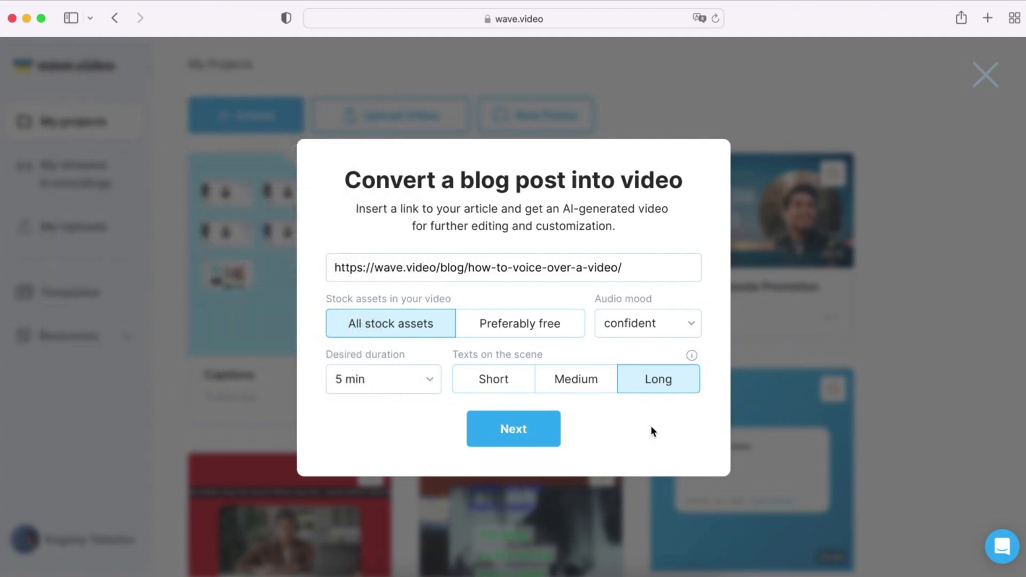
After previewing Square, create the Horizontal video in the yellow-highlight title style
left_click(513, 429)
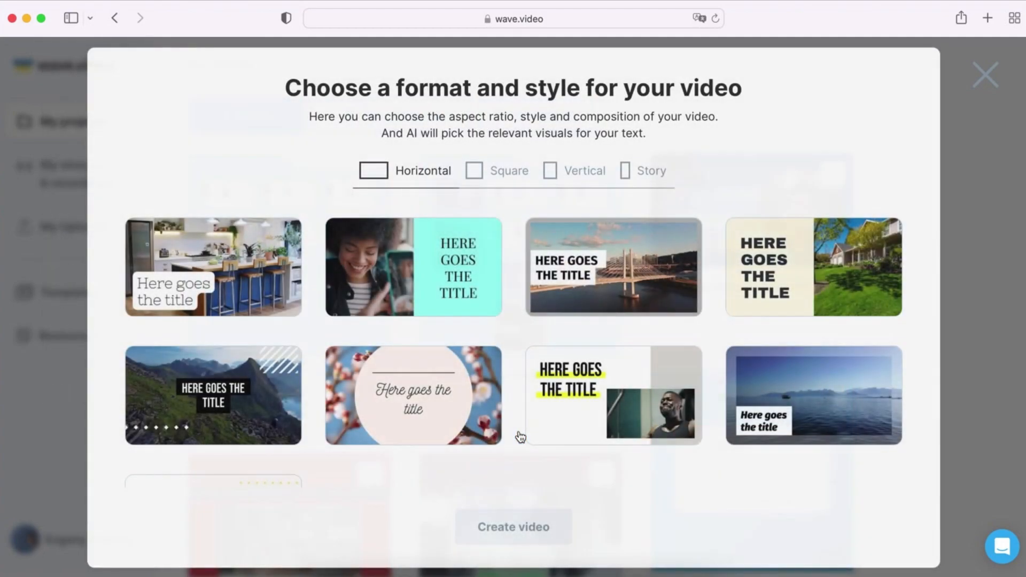
left_click(509, 171)
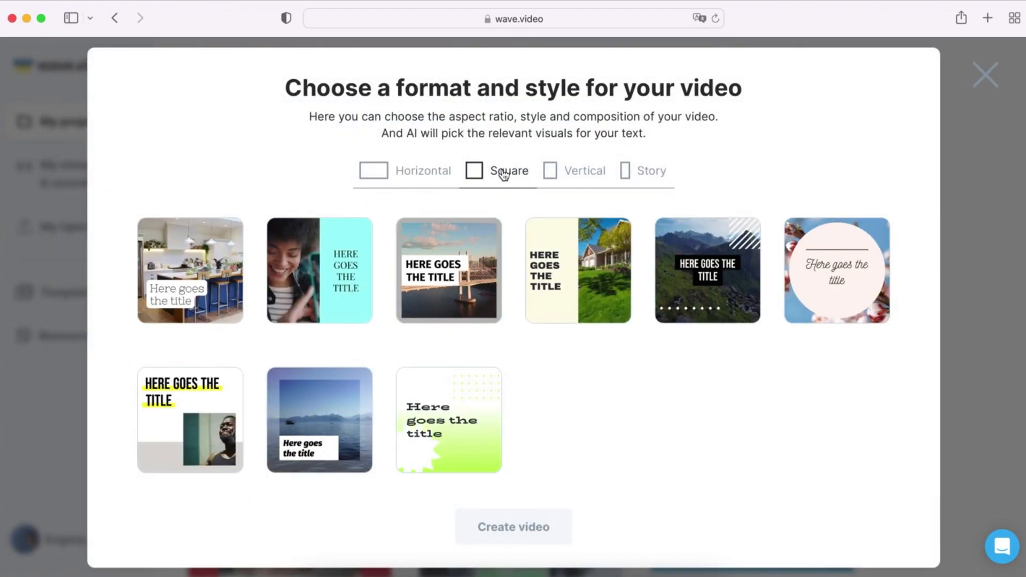
left_click(649, 171)
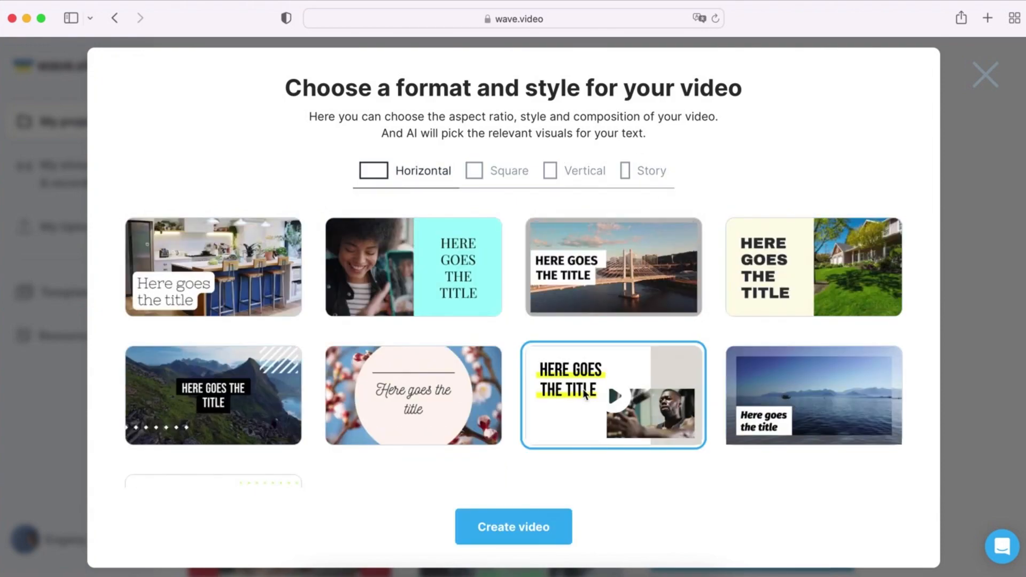
mouse_move(548, 519)
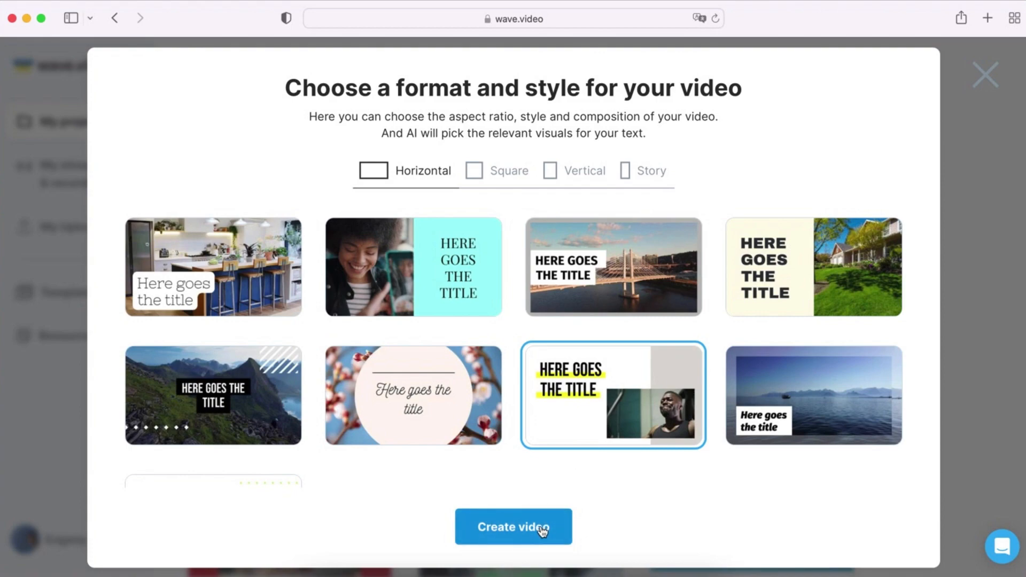
left_click(513, 526)
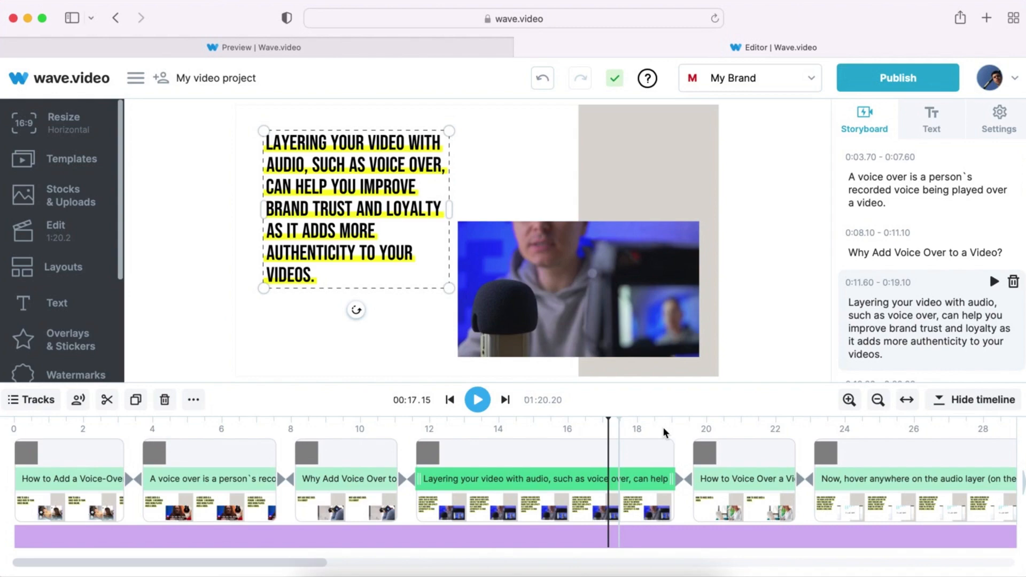
Select the How to Voice Over a Video scene and choose Replace > Stock Library for its image
left_click(696, 429)
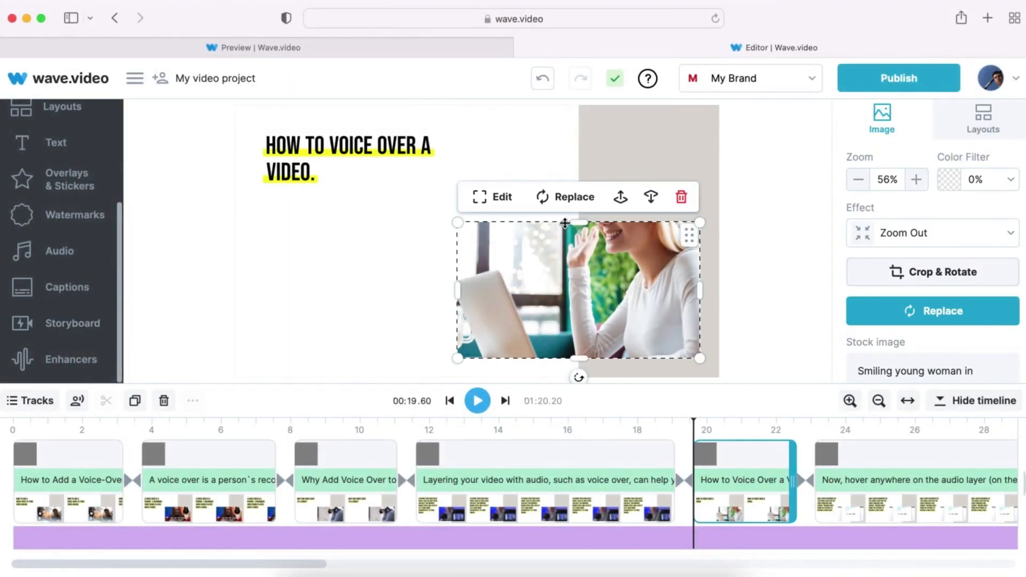
left_click(565, 197)
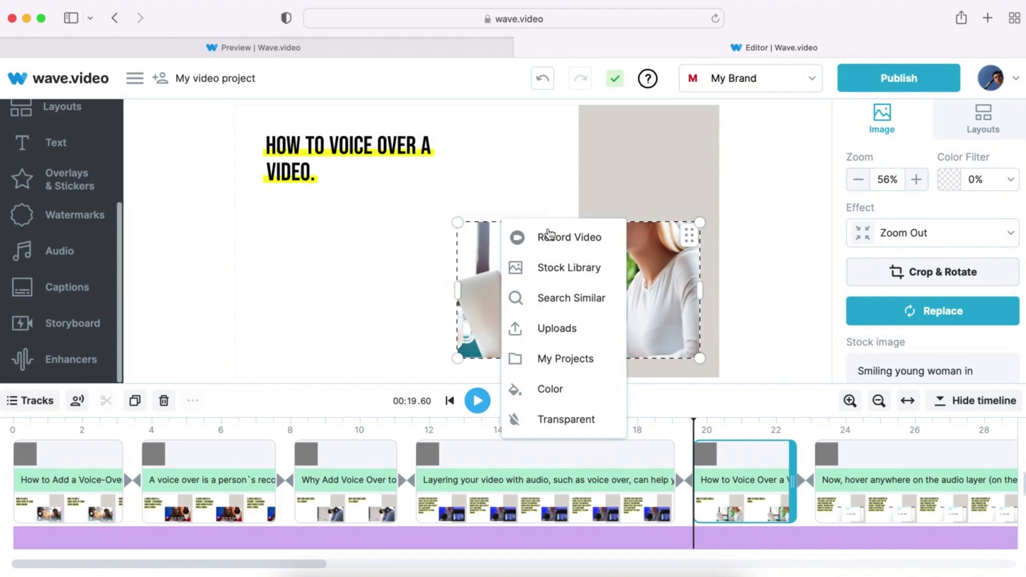
left_click(570, 267)
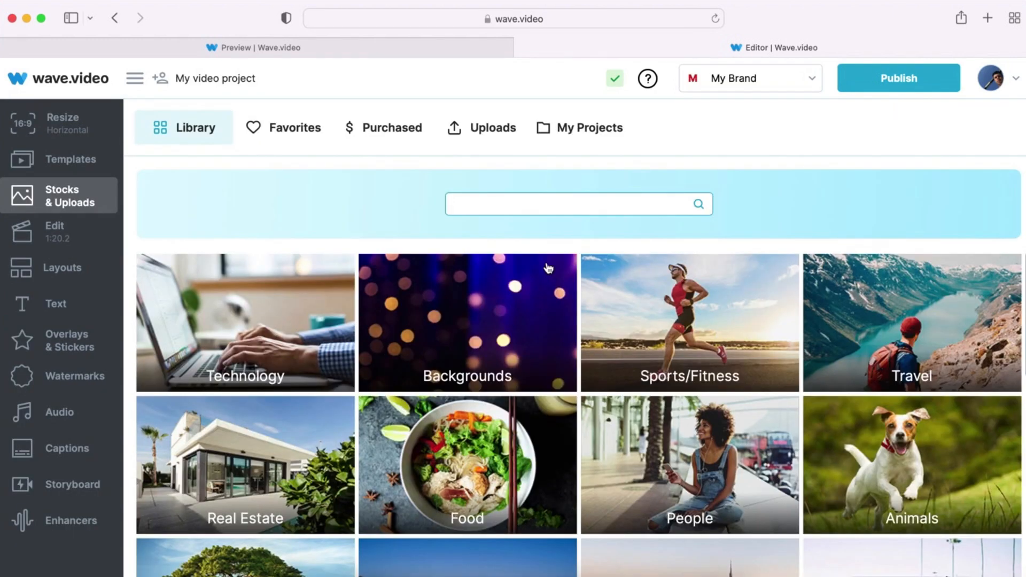
Search 'record voice' and replace the image with the studio microphone recording clip
type("record")
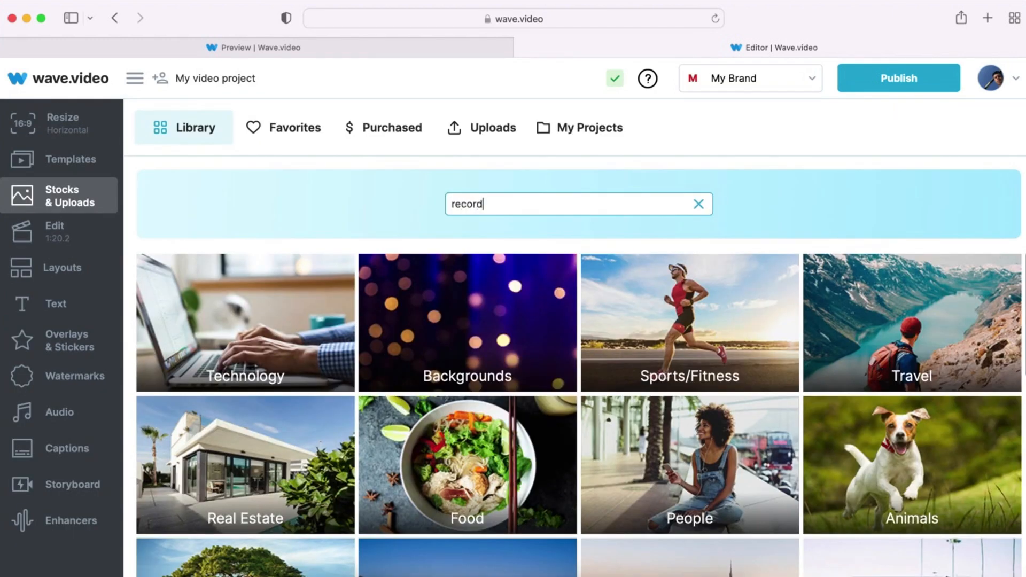
type("voice")
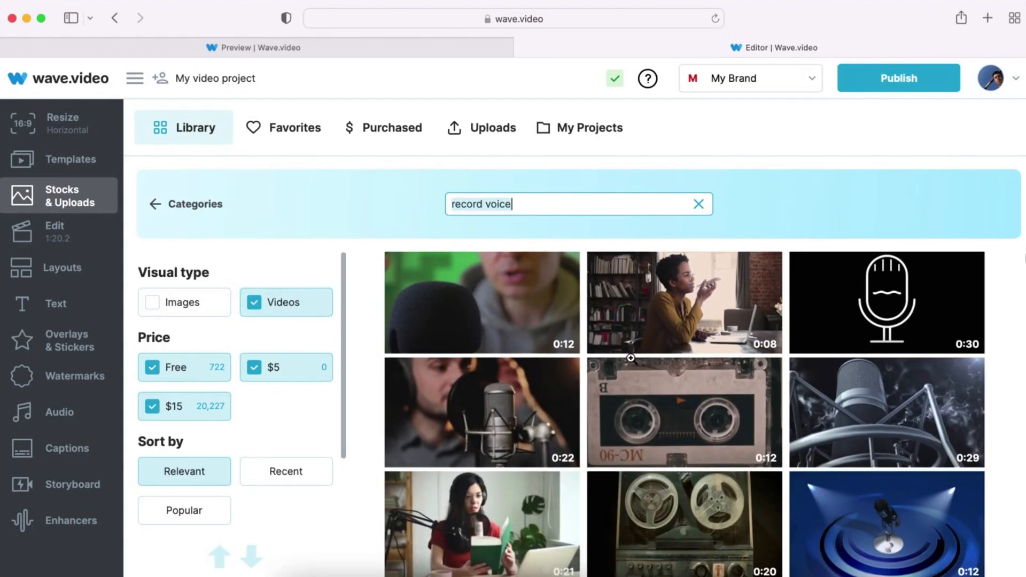
left_click(481, 302)
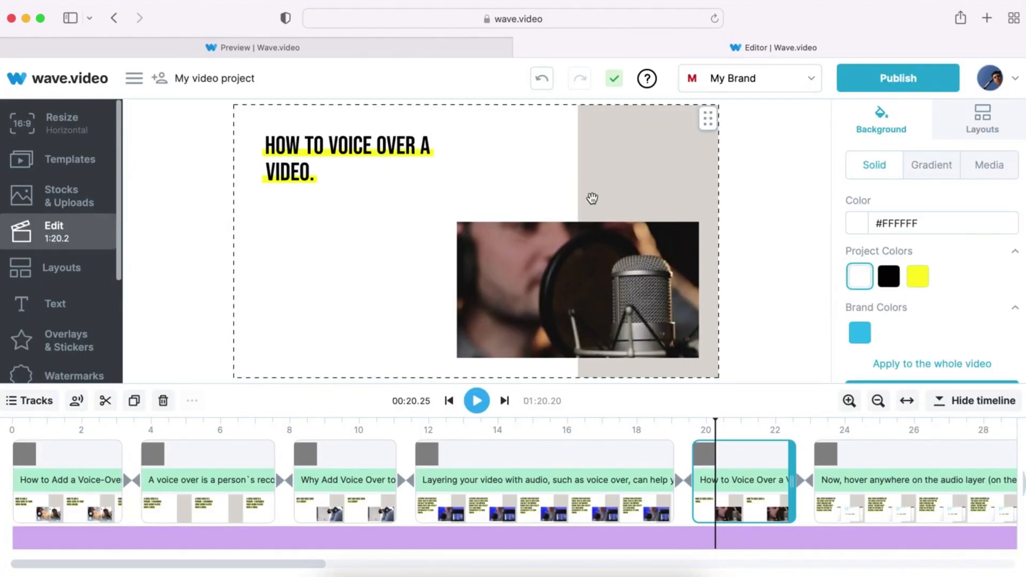
Apply the blue gradient preset as the scene background behind the microphone clip
left_click(932, 165)
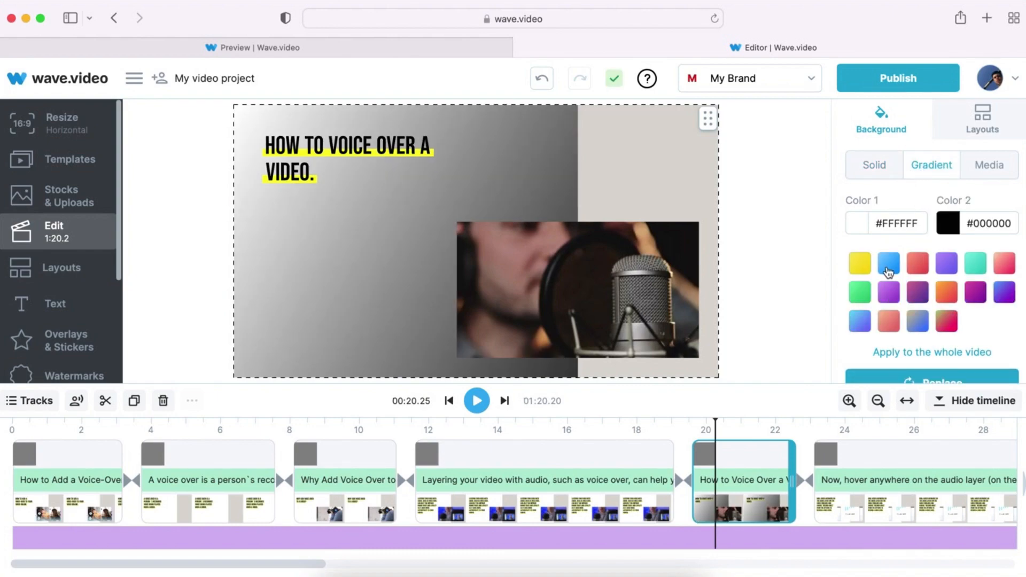
left_click(888, 263)
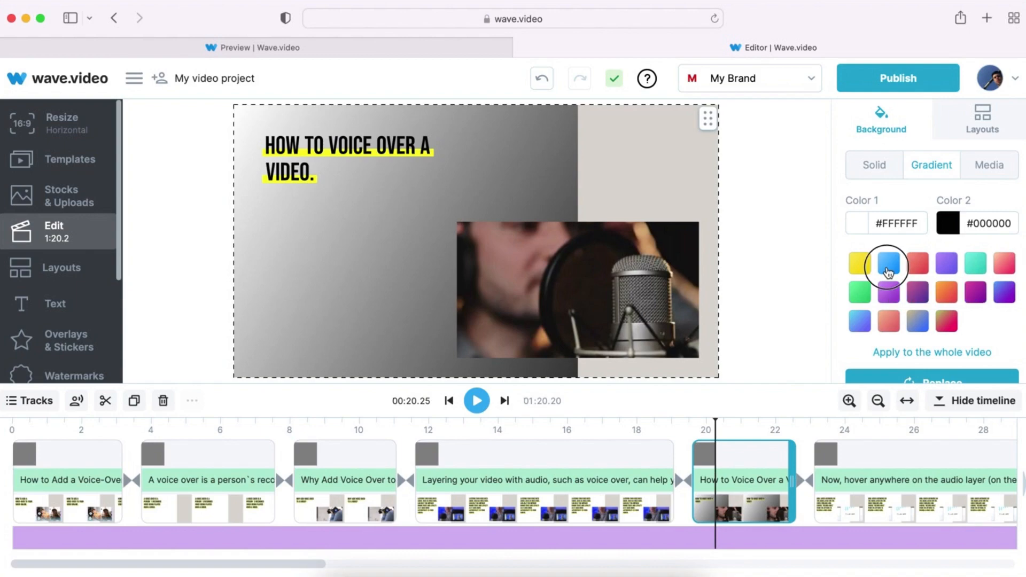
left_click(888, 263)
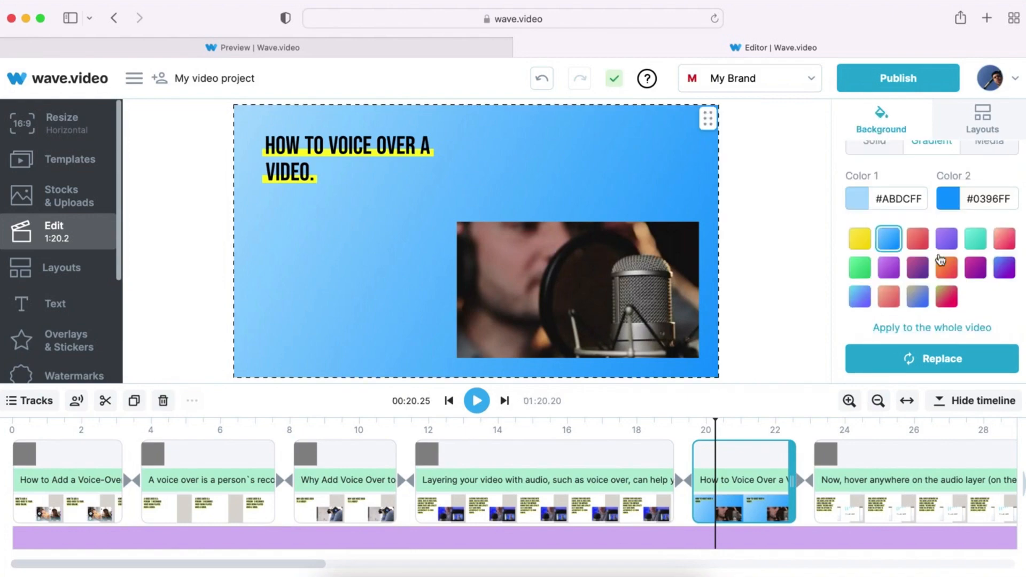
left_click(348, 160)
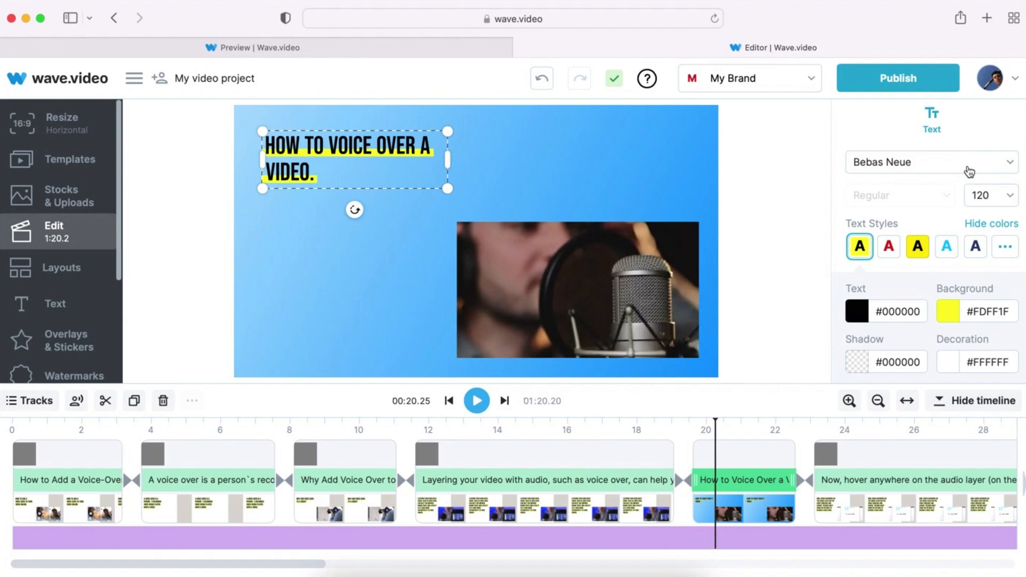
Set the title font to Alfa Slab One and remove its yellow highlight
left_click(929, 161)
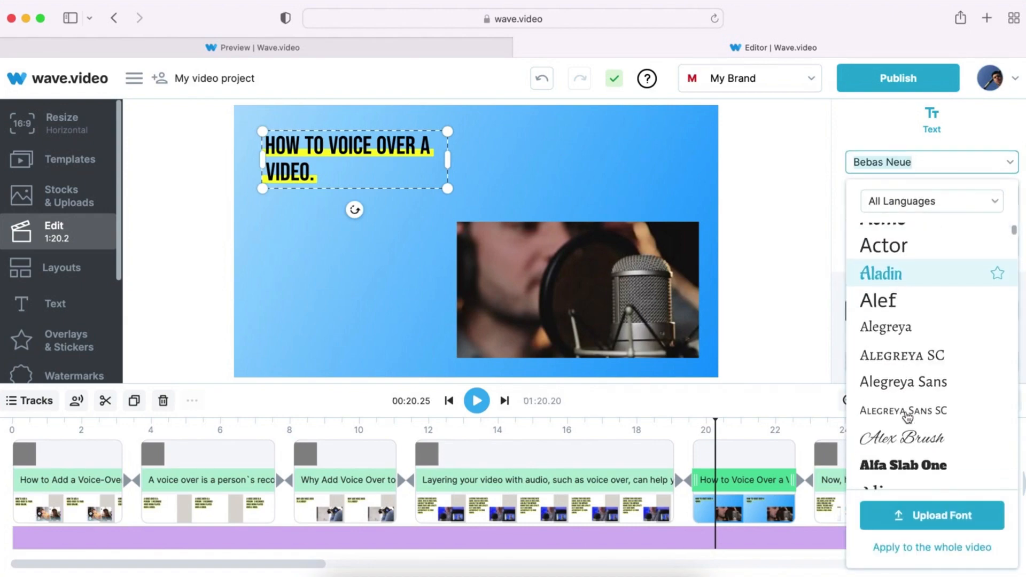
left_click(903, 465)
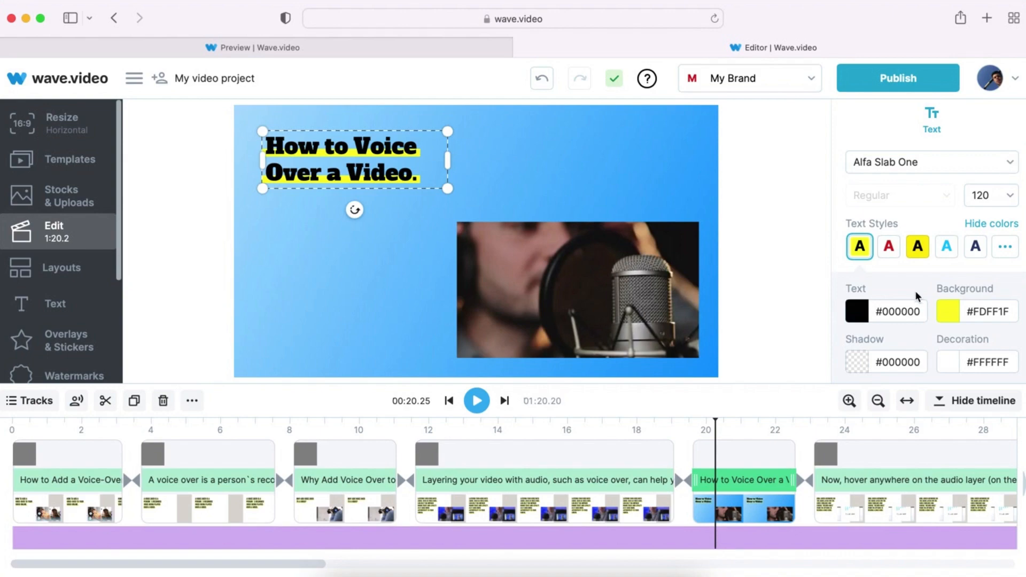
scroll("down", 3)
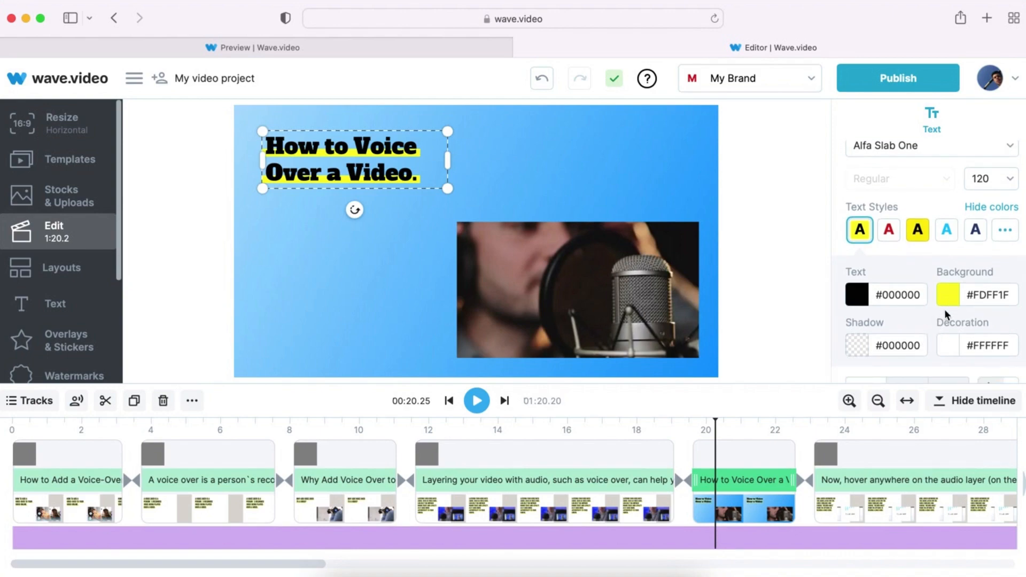
left_click(947, 230)
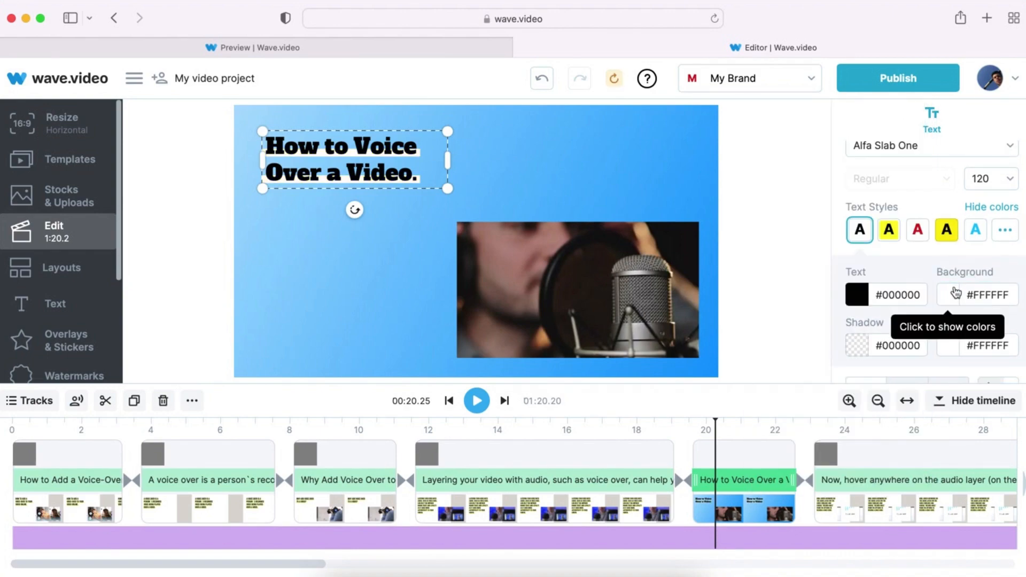
Give the title a Stencil background style and apply the styling to all texts
left_click(931, 336)
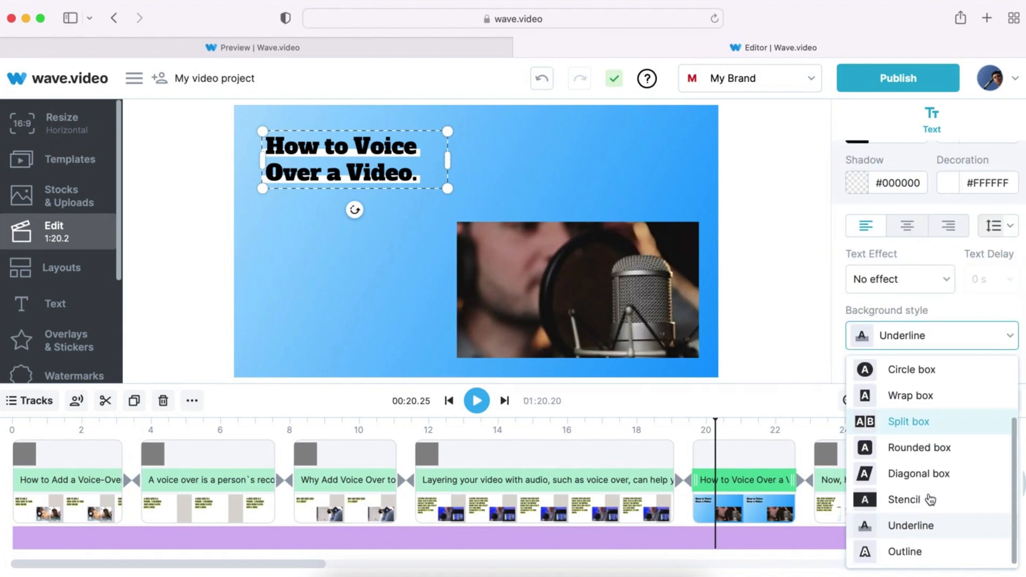
left_click(906, 500)
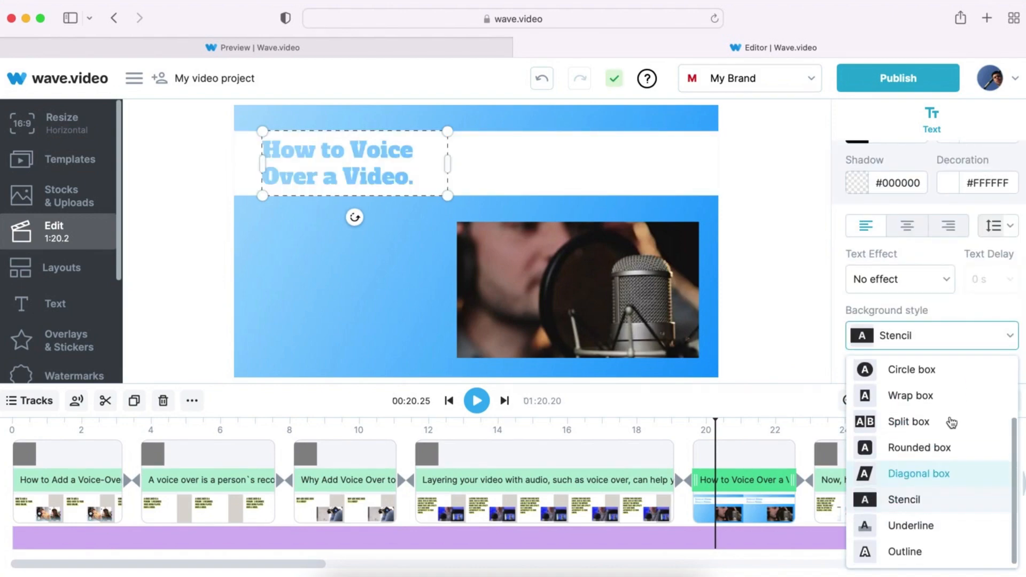
left_click(904, 500)
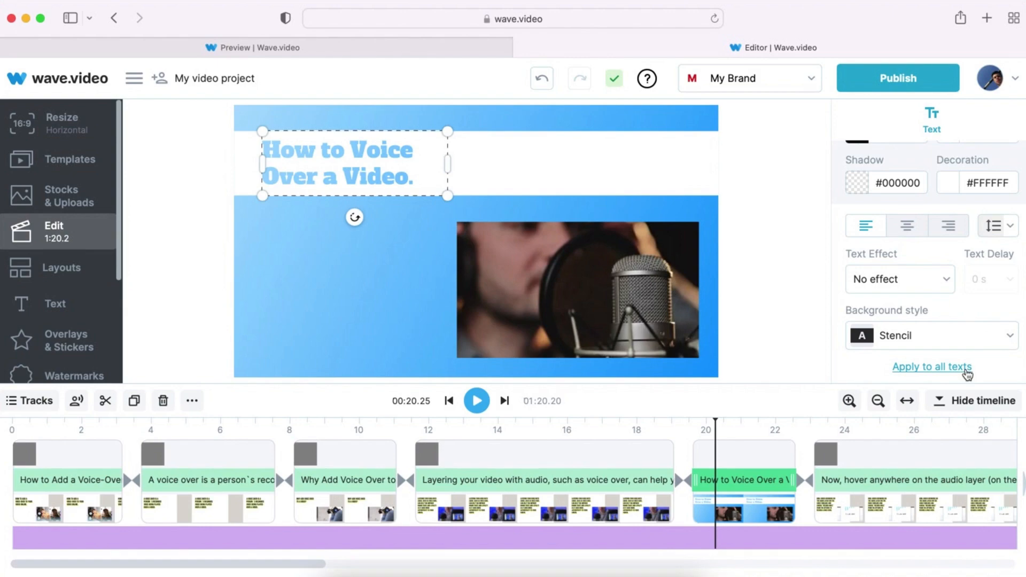
mouse_move(943, 280)
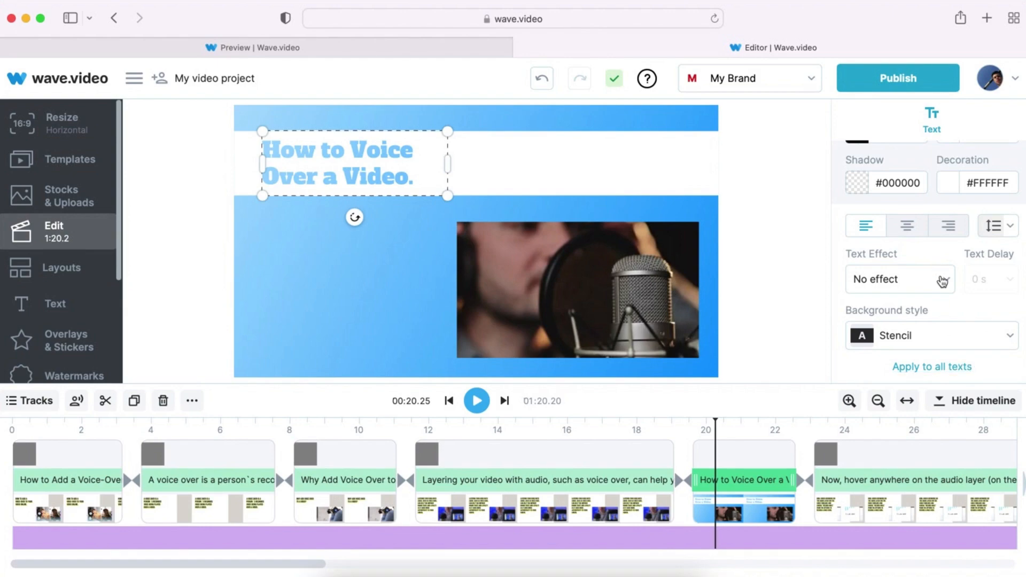
Try Side border, settle on the Curtain text effect, and apply the styling to all texts
left_click(899, 279)
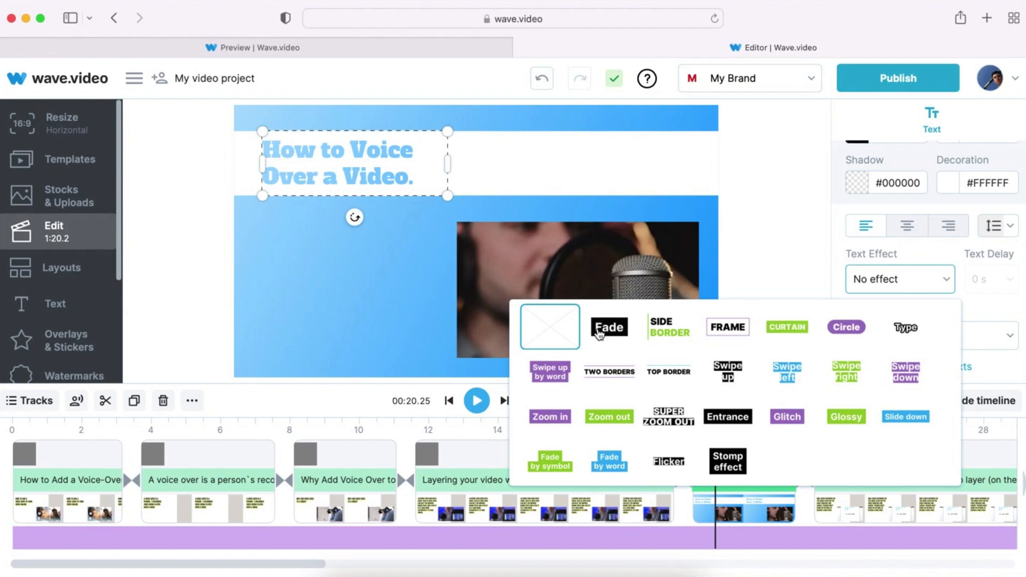
left_click(667, 328)
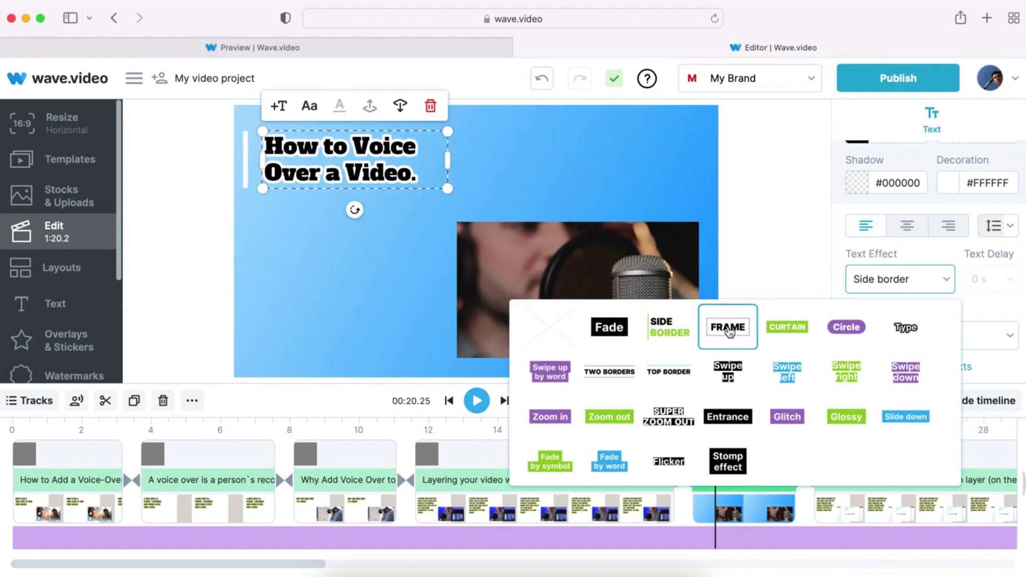
left_click(787, 327)
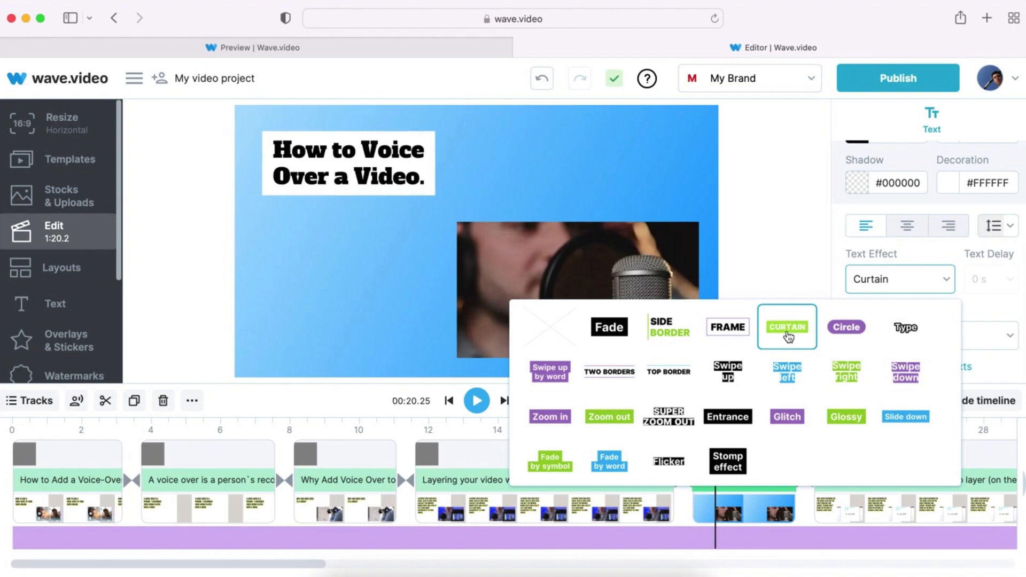
left_click(786, 327)
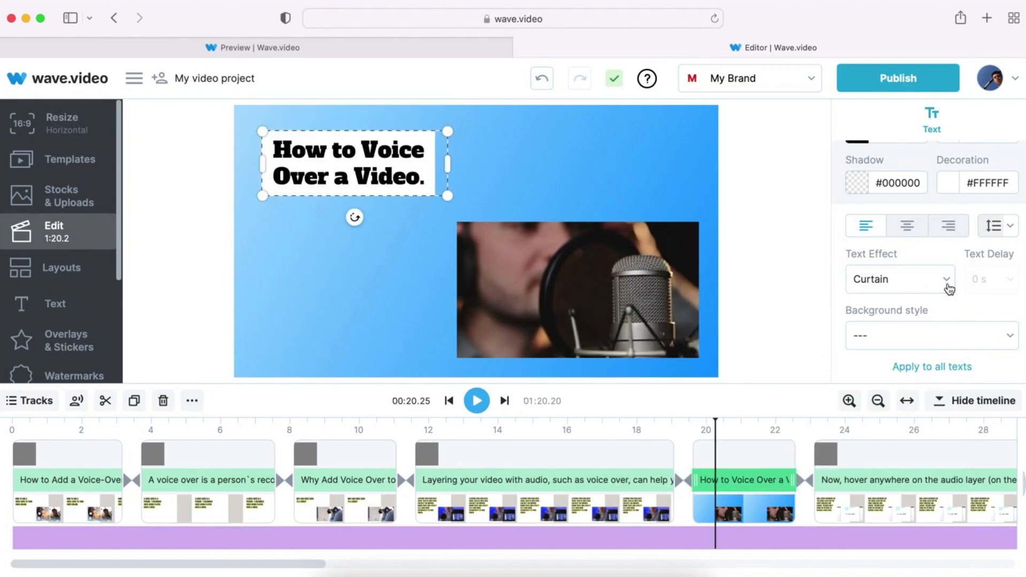
mouse_move(958, 327)
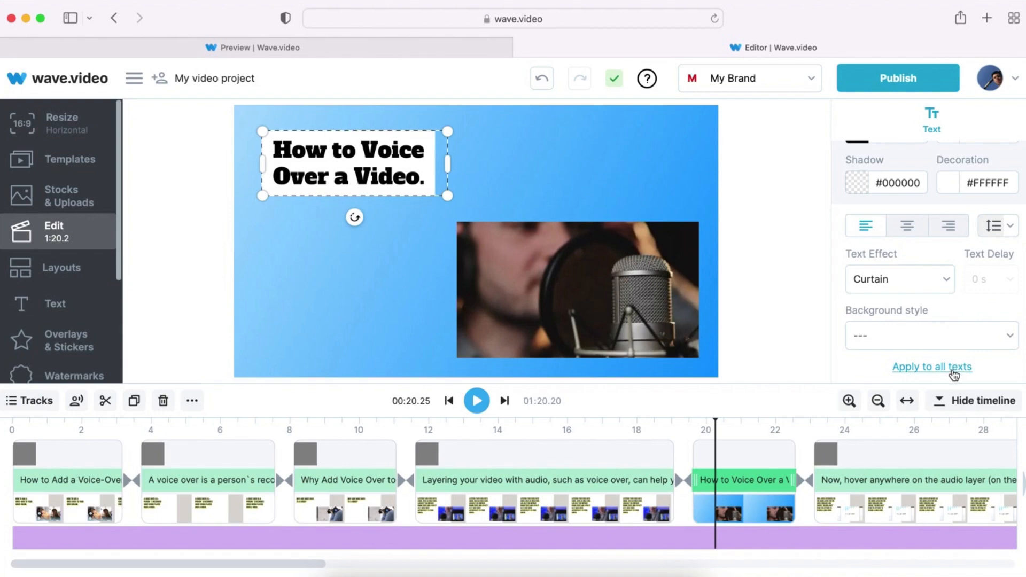
left_click(47, 538)
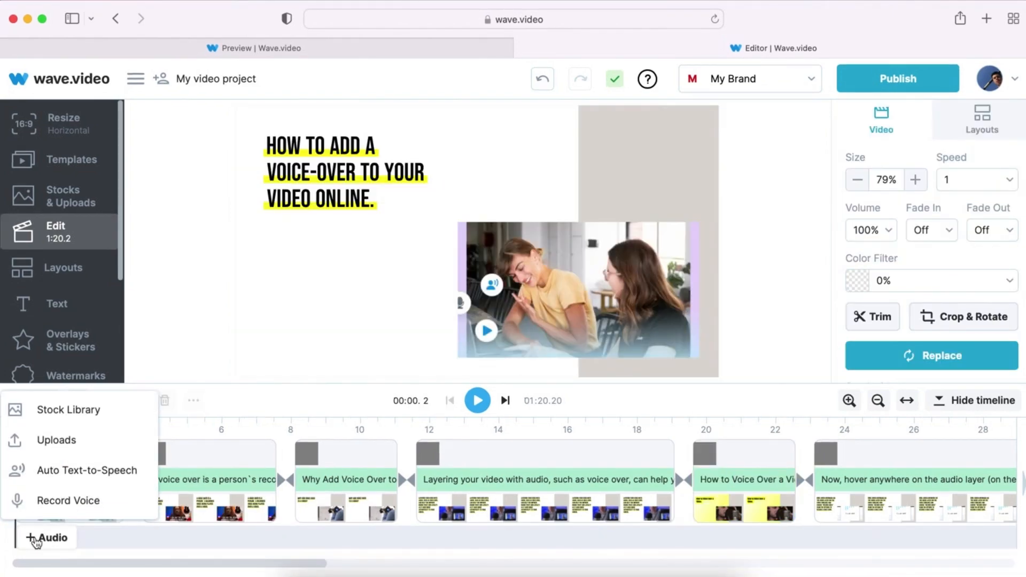
mouse_move(68, 409)
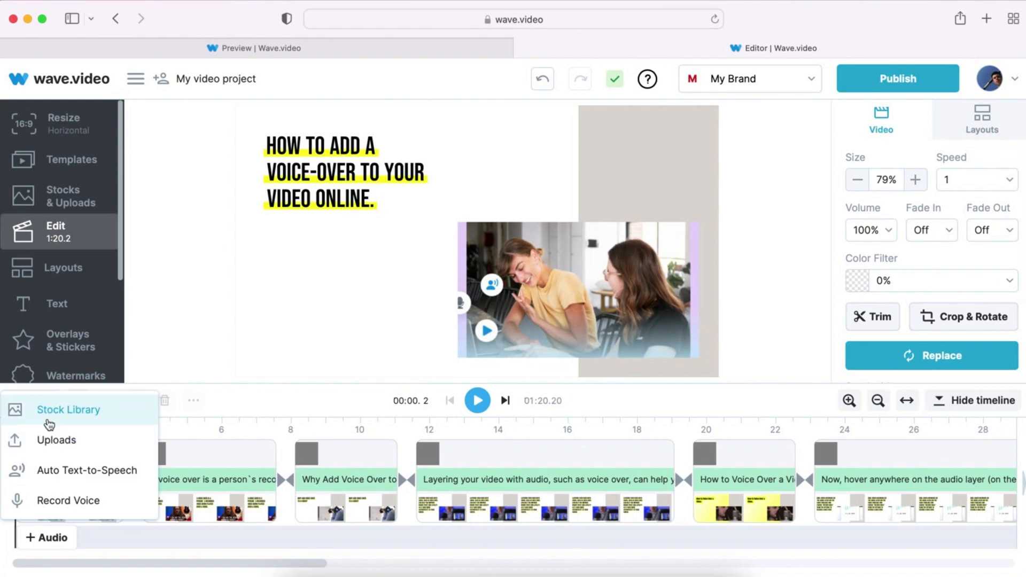
Search the stock library for 'for business' and add Ambient Business as background music
left_click(68, 410)
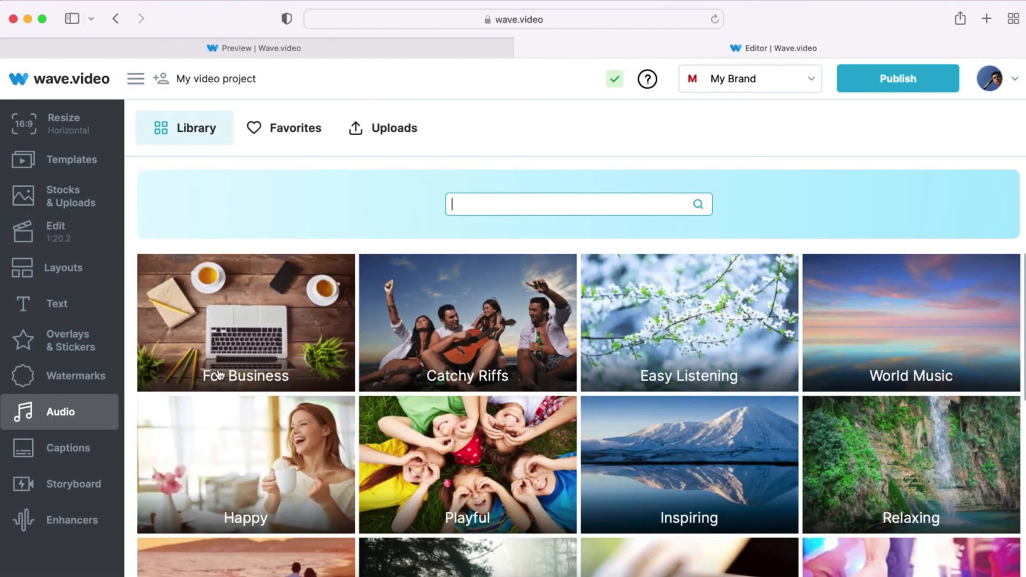
type("for business")
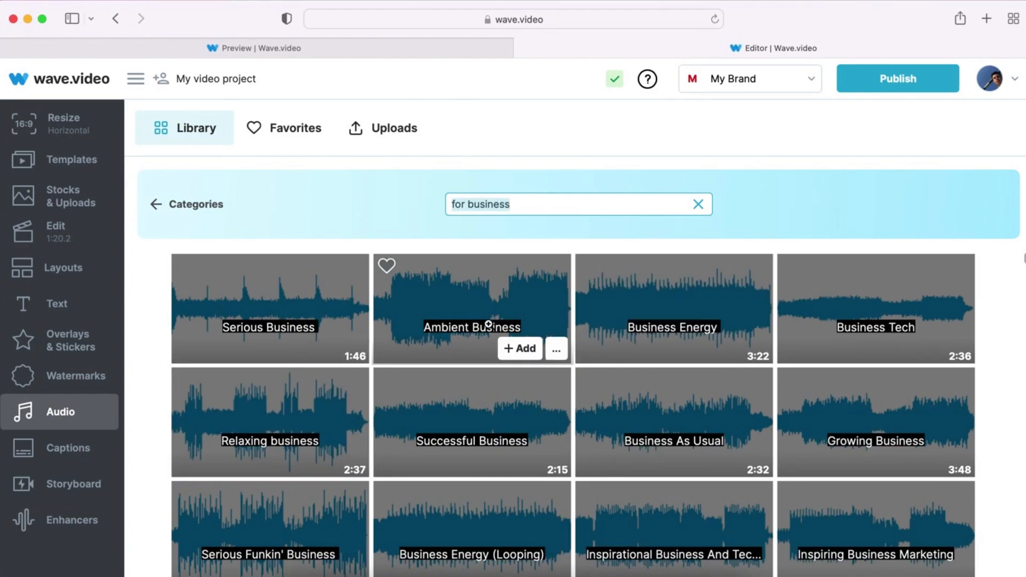
left_click(519, 349)
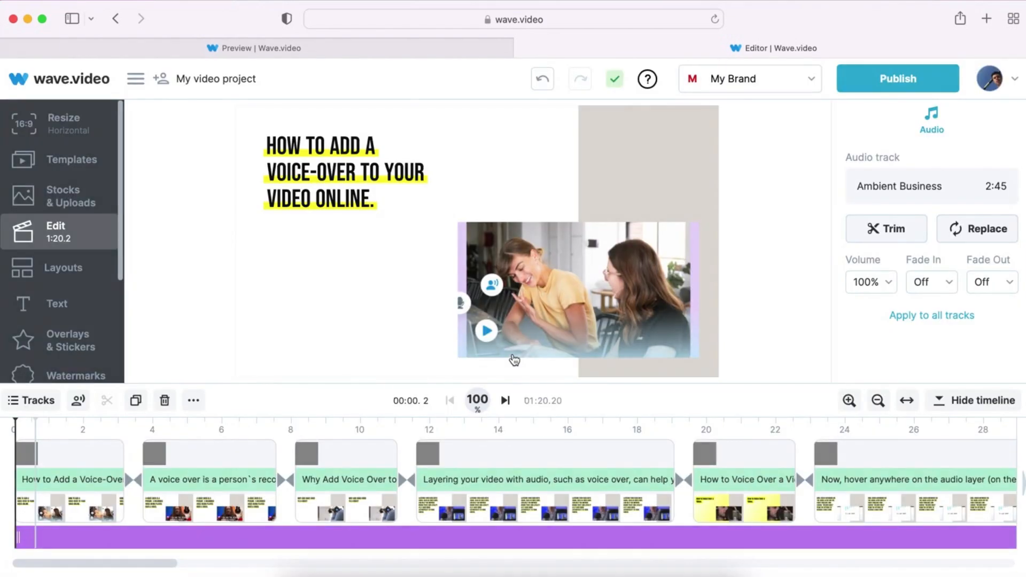
left_click(343, 172)
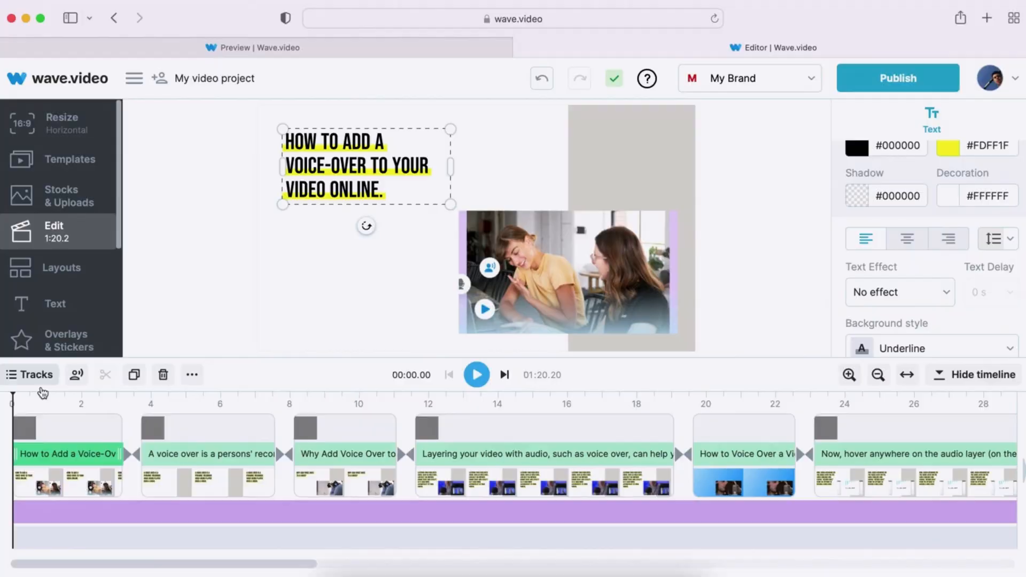
Start Auto Text-to-Speech from the project's text, keeping English (US) and the Brandon voice
left_click(77, 374)
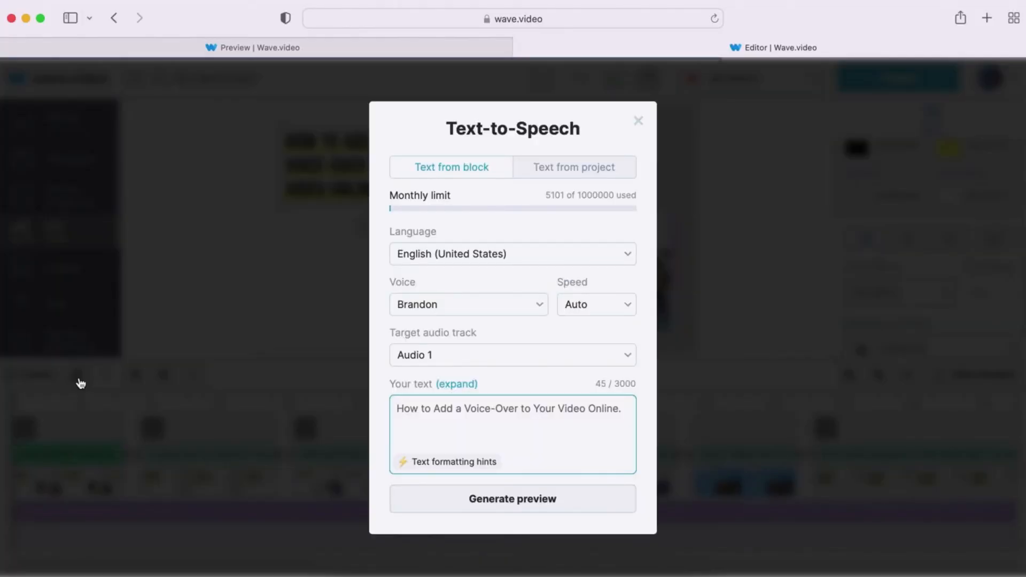
left_click(576, 167)
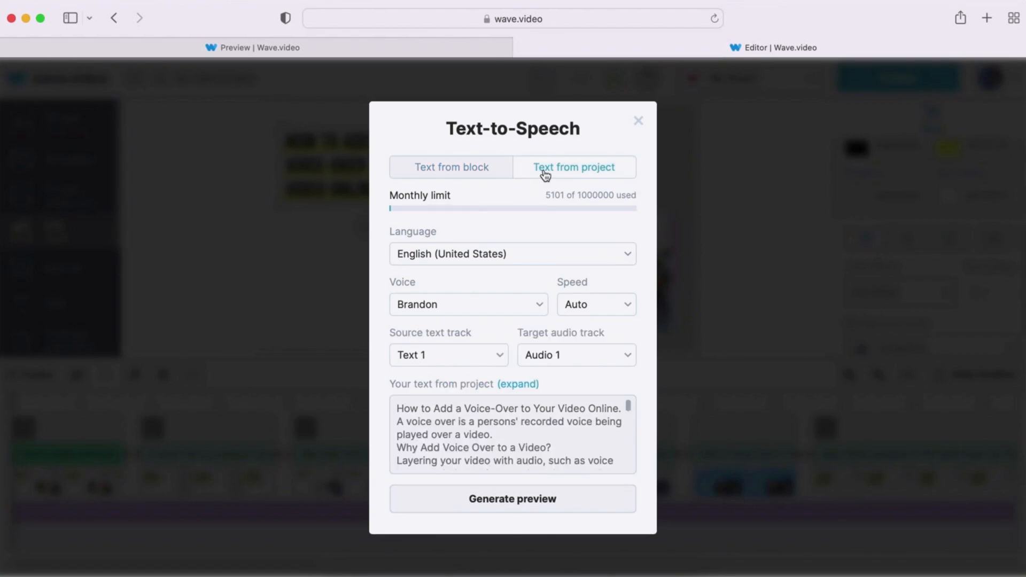
left_click(512, 254)
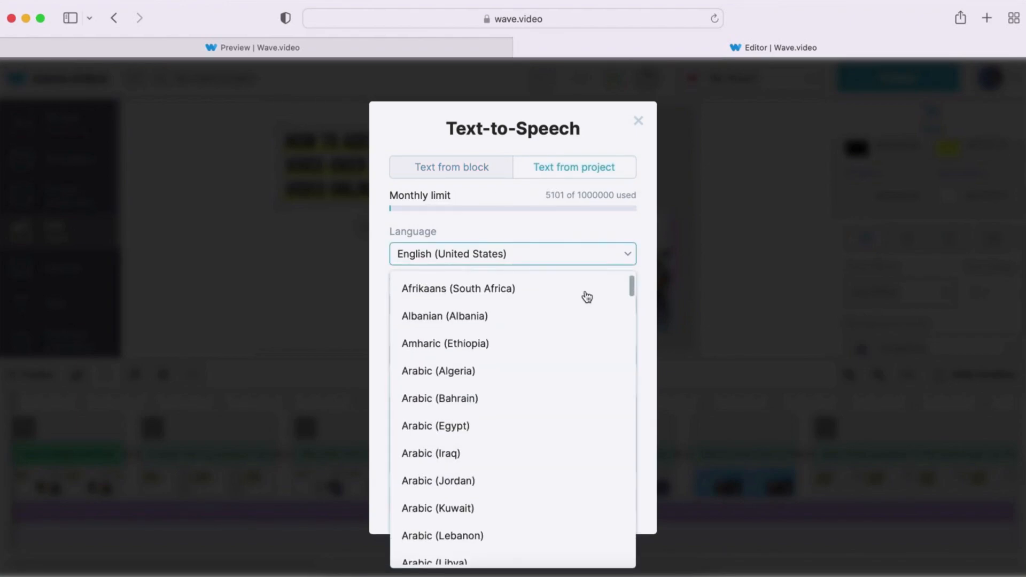
scroll("down", 3)
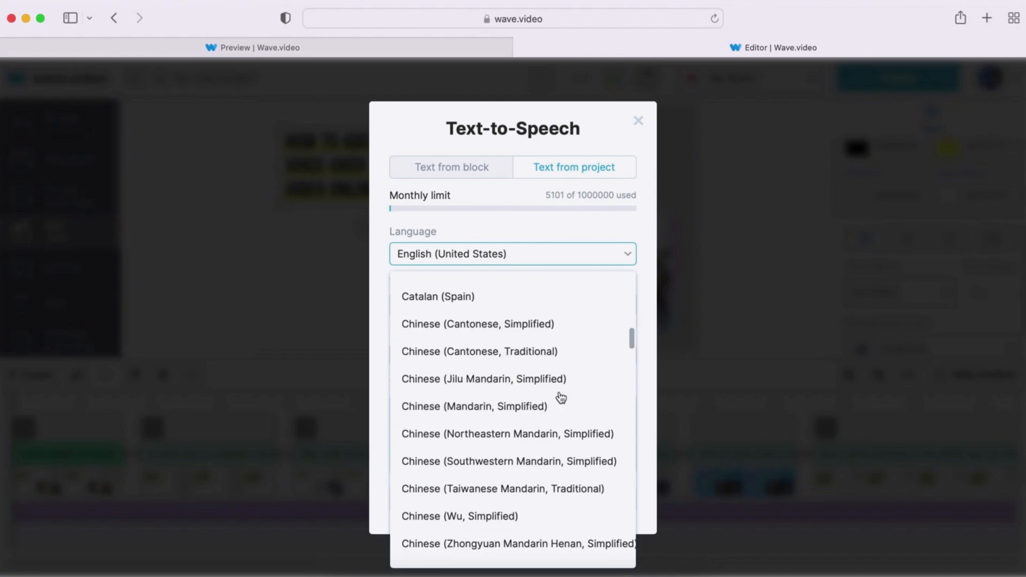
left_click(512, 255)
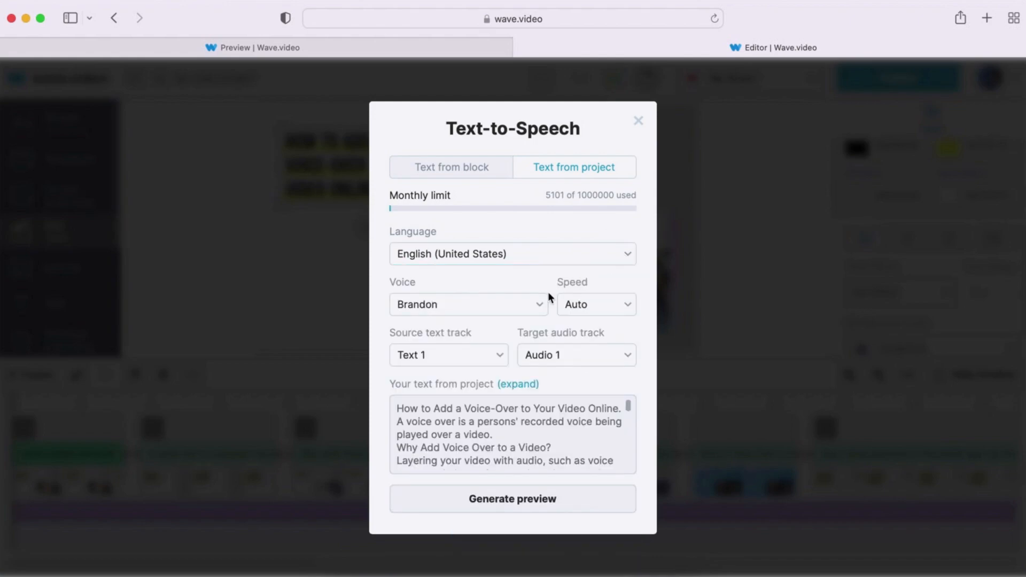
left_click(467, 303)
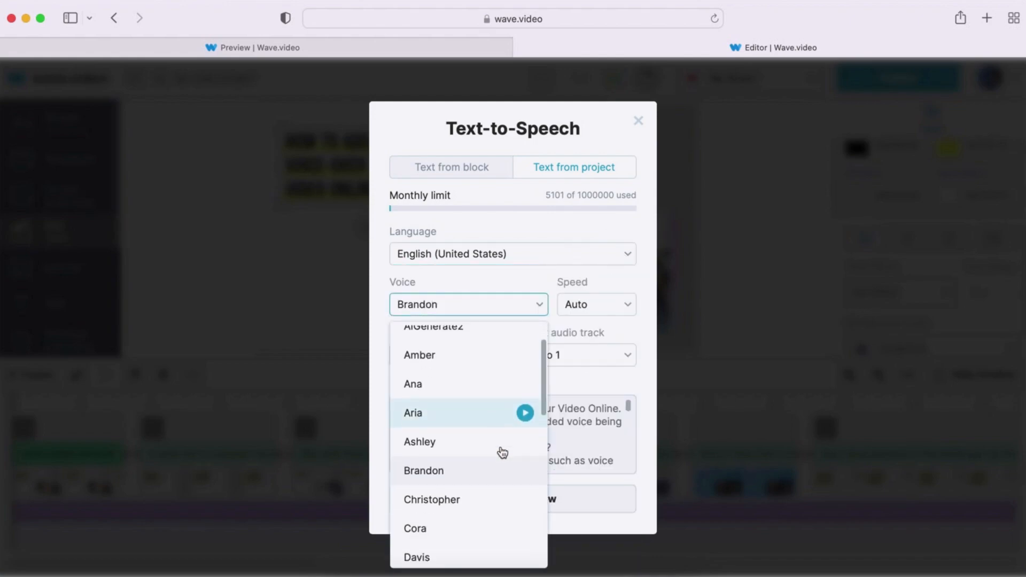
scroll("down", 3)
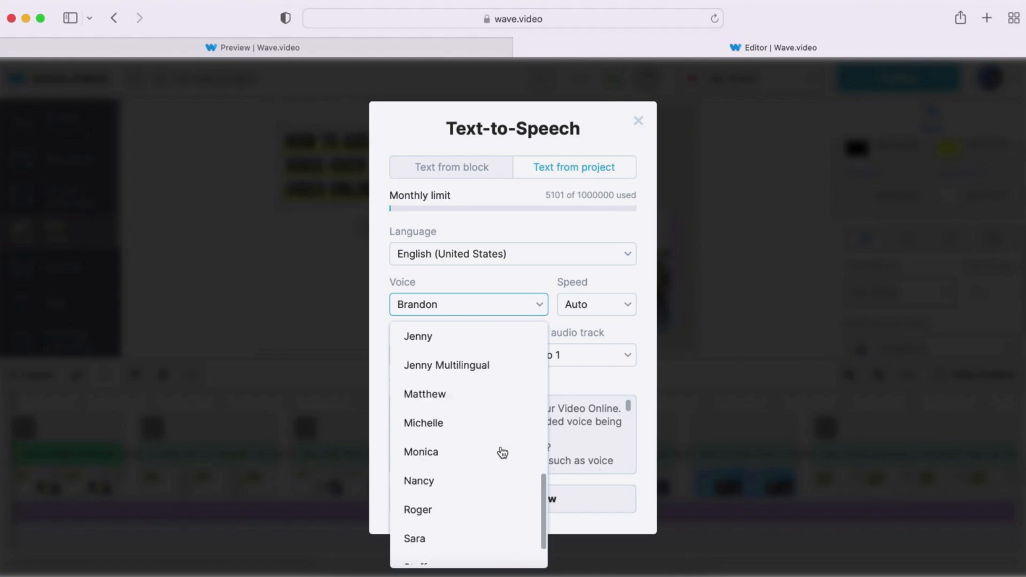
scroll("up", 3)
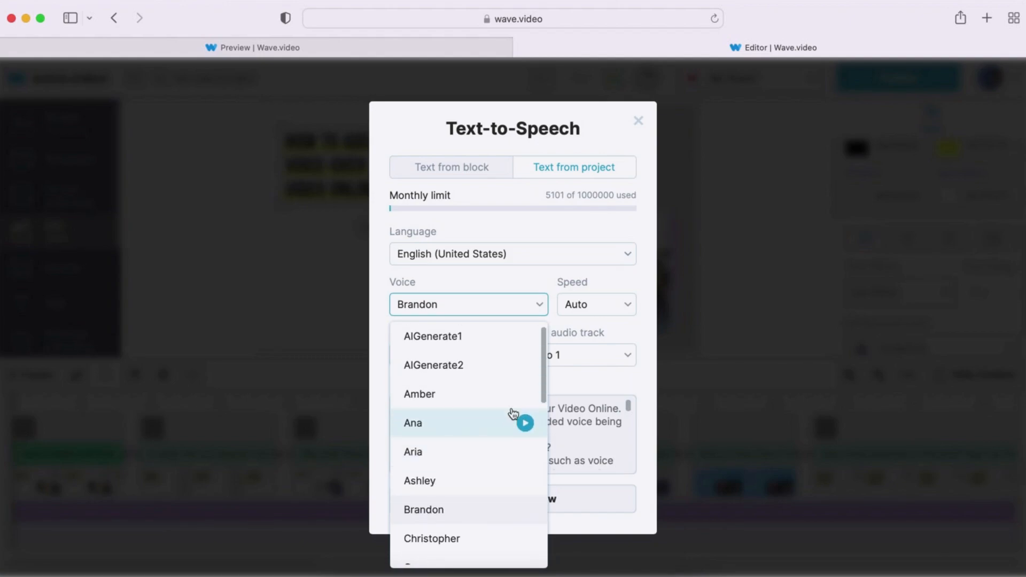
mouse_move(538, 317)
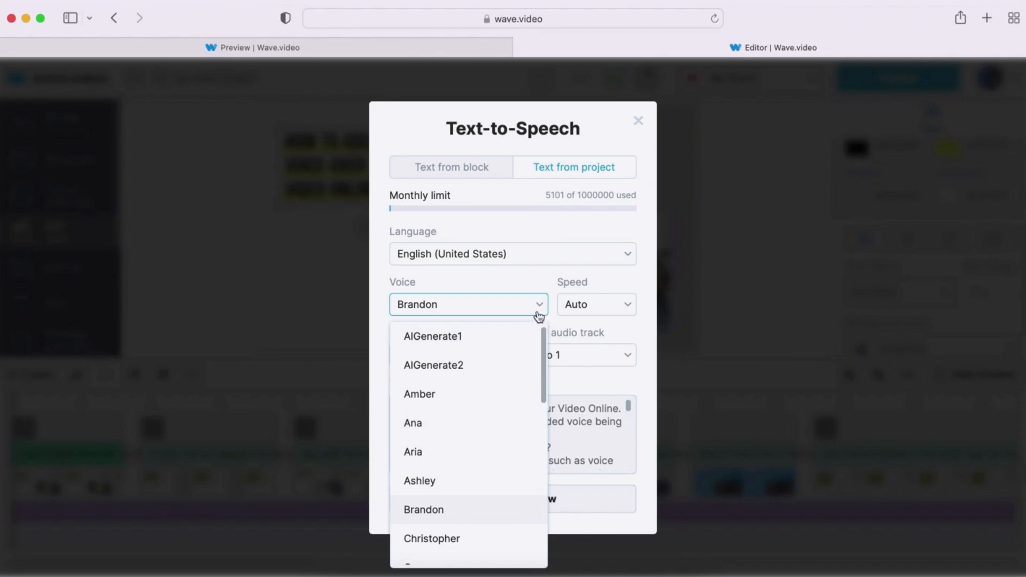
Set speed to Medium, target Audio 2, generate and play the preview, then add it
left_click(594, 305)
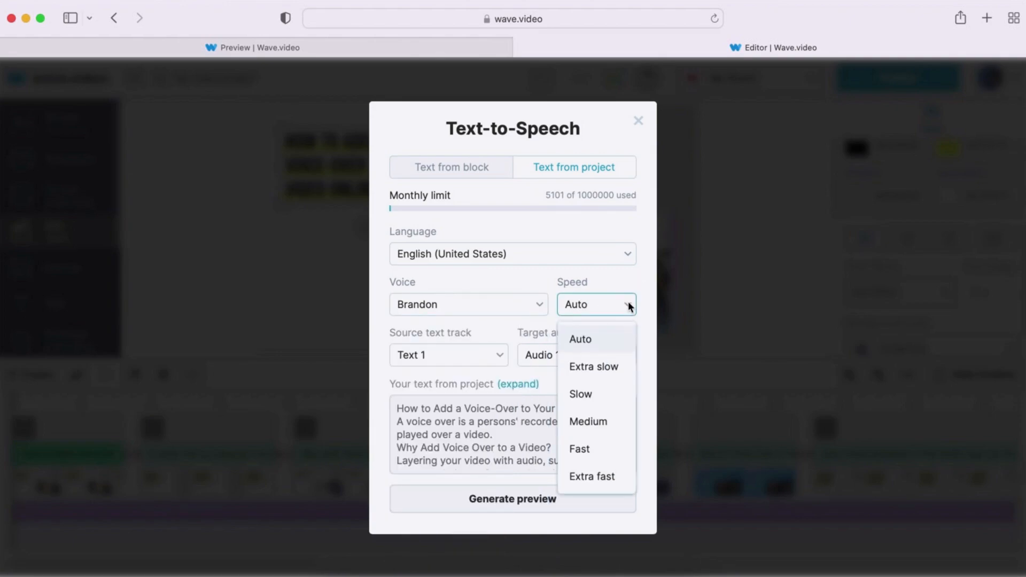
left_click(588, 421)
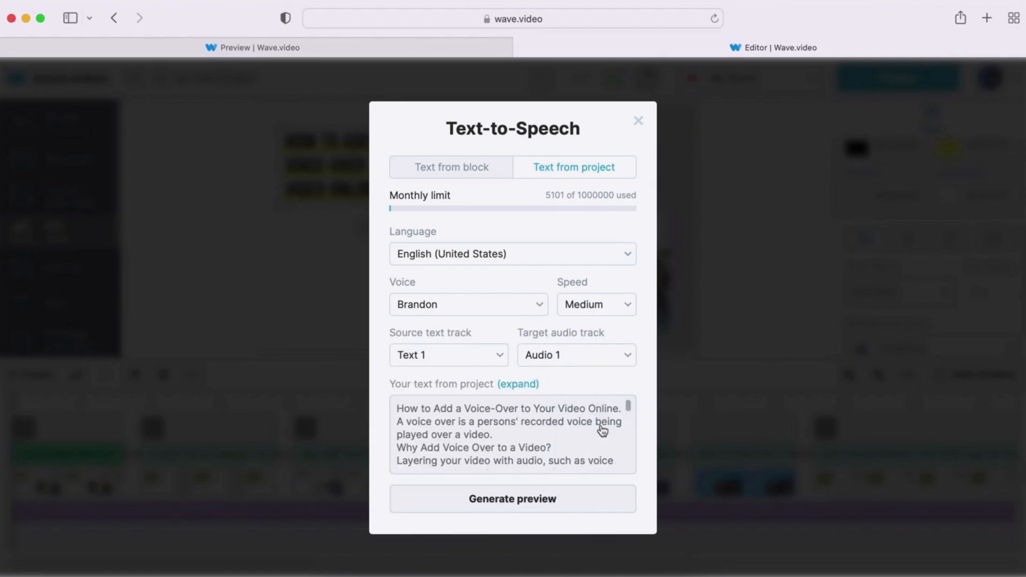
left_click(576, 355)
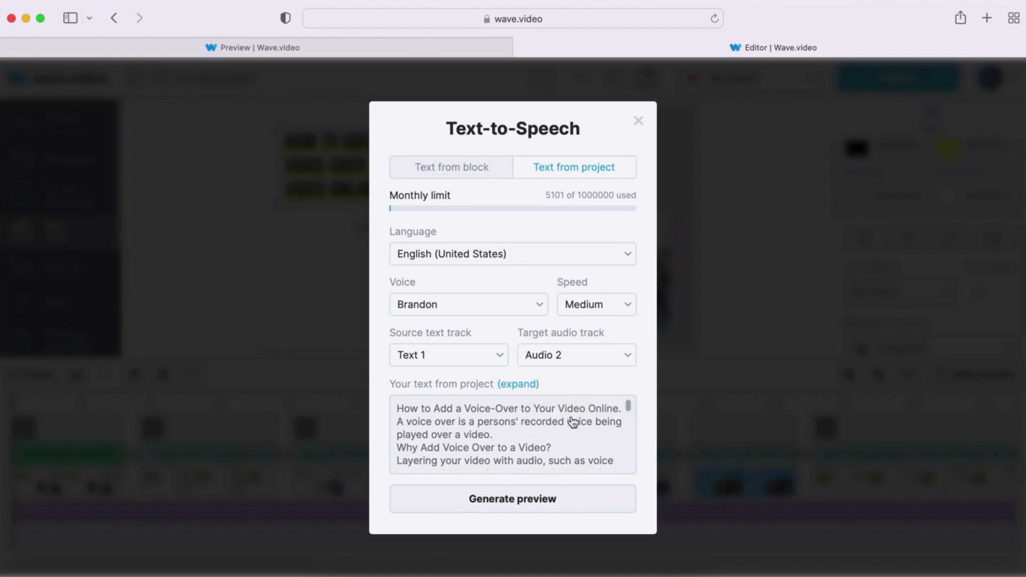
left_click(512, 499)
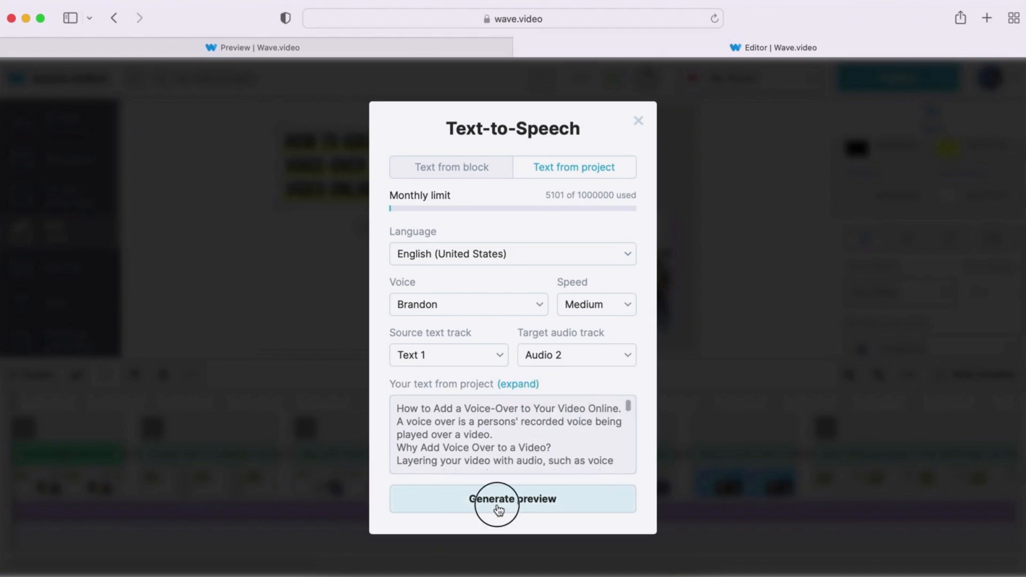
left_click(513, 498)
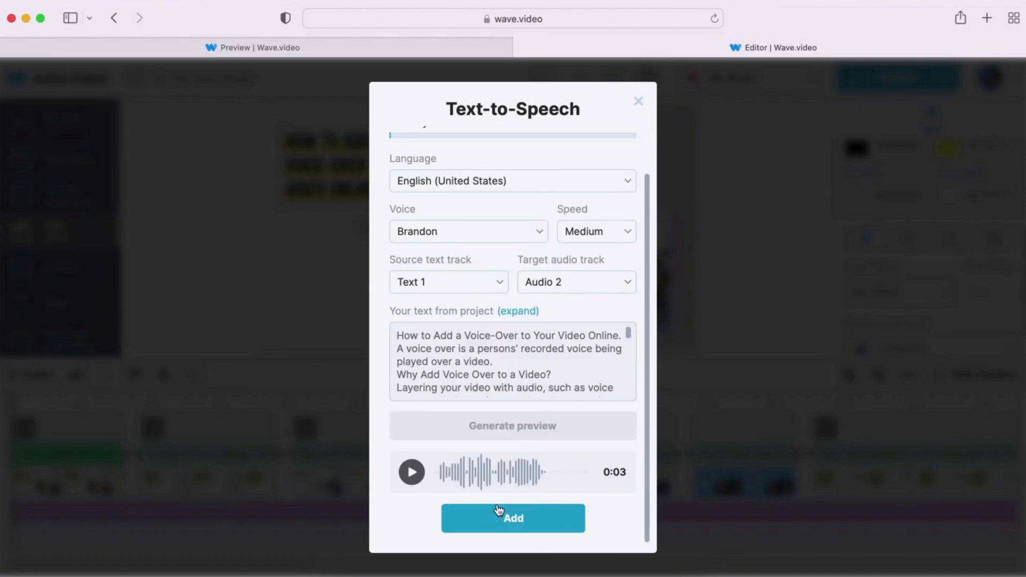
left_click(410, 471)
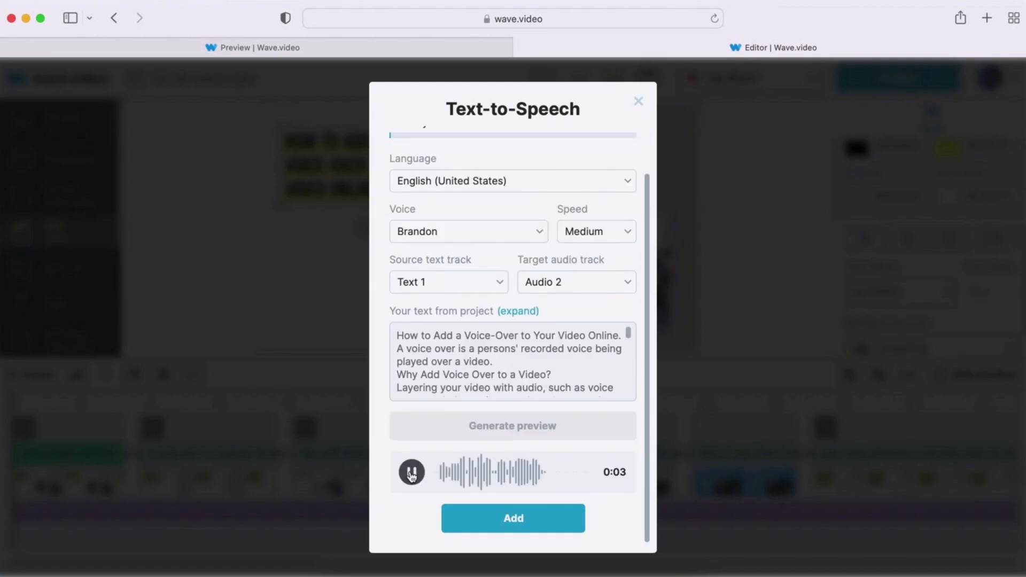
left_click(412, 471)
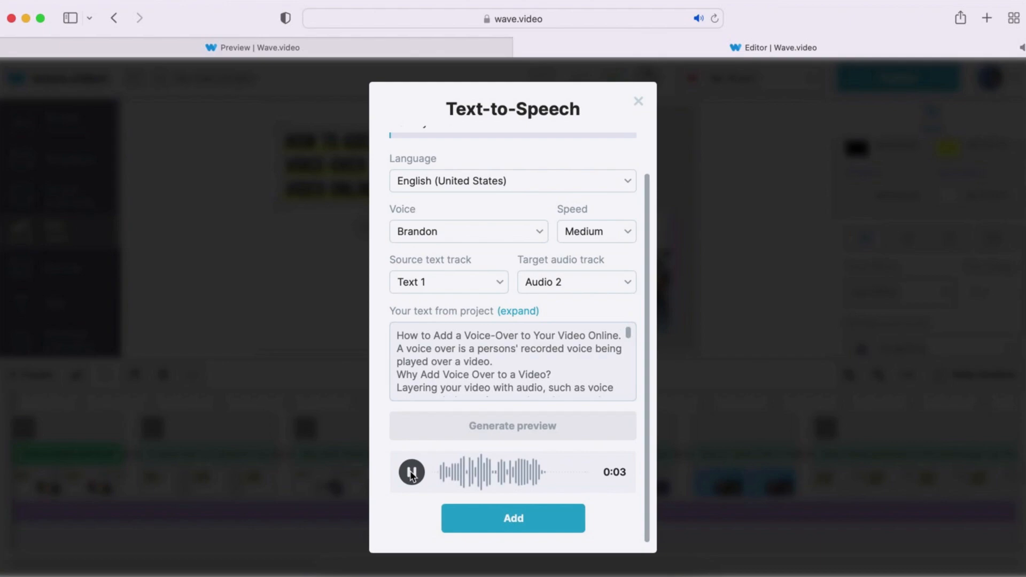
left_click(512, 519)
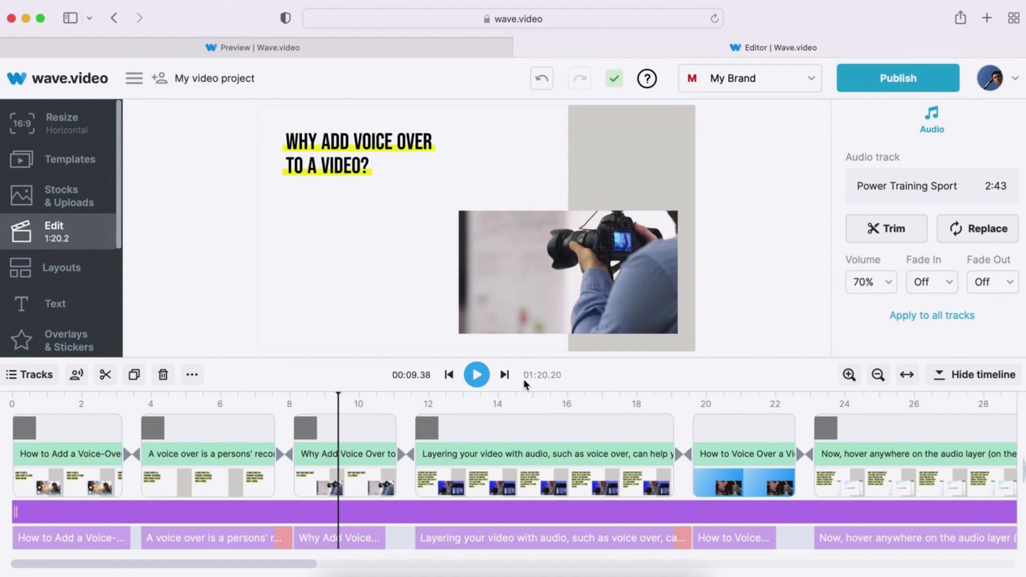
mouse_move(450, 374)
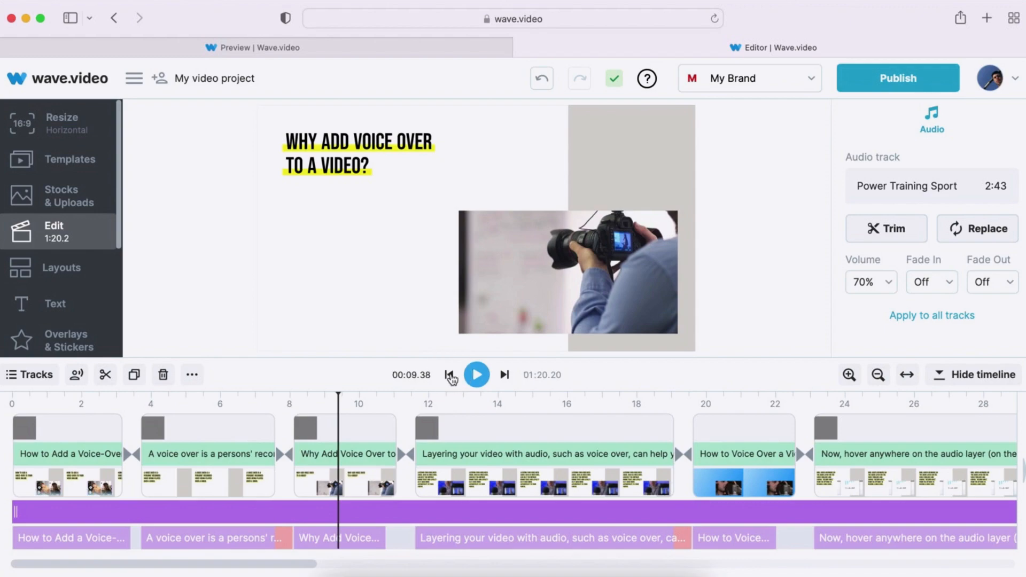
Rewind to the start and play the video to review the mixed audio
left_click(477, 374)
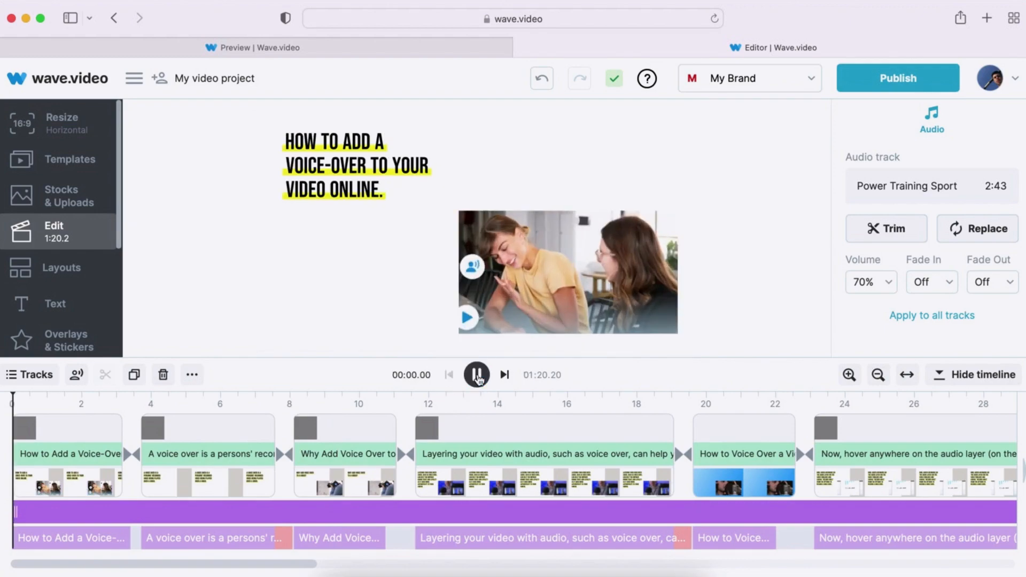
left_click(477, 374)
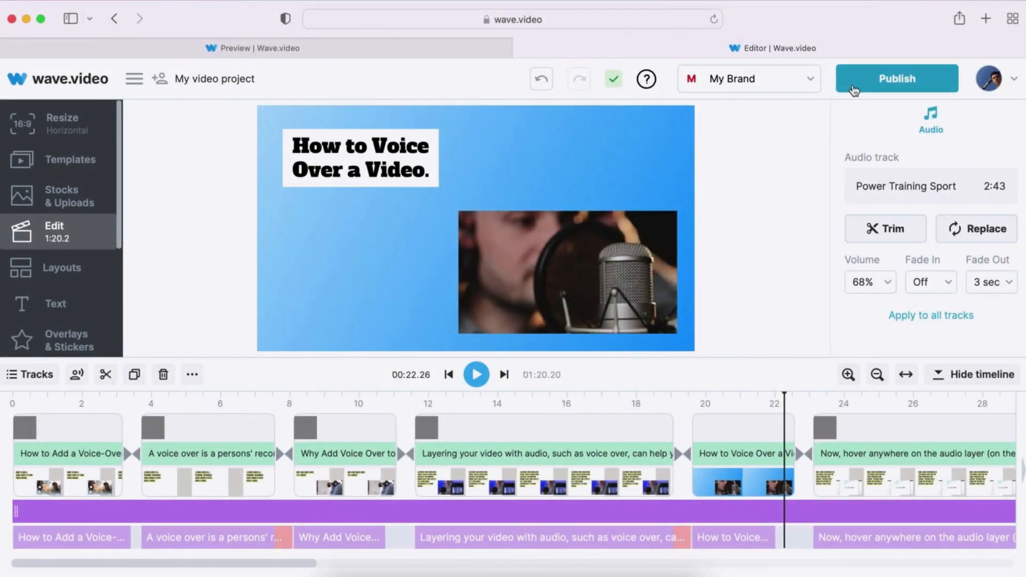
Render the video from Publish at 1080p MP4 with Quality set to Maximum
left_click(896, 78)
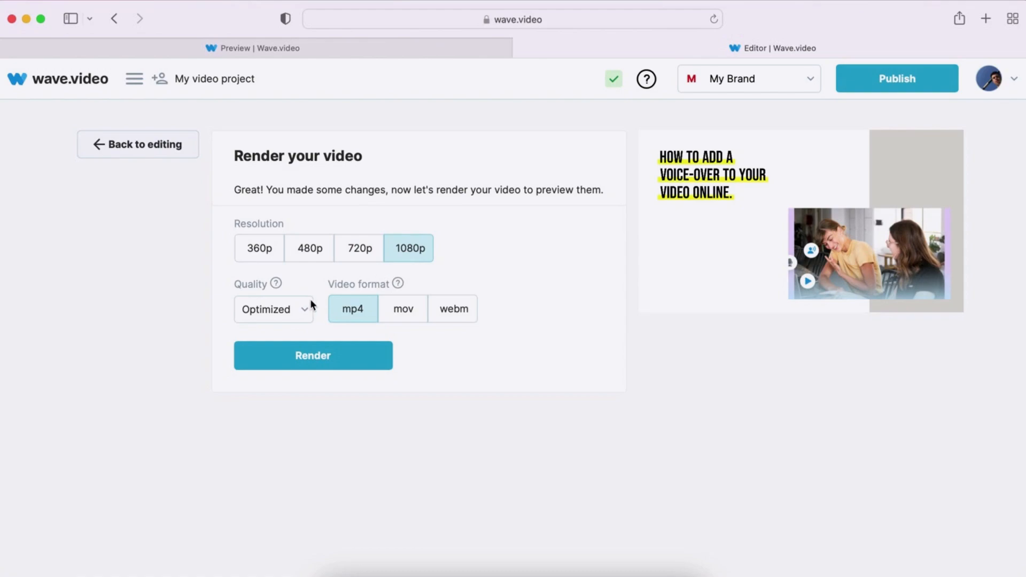
left_click(273, 309)
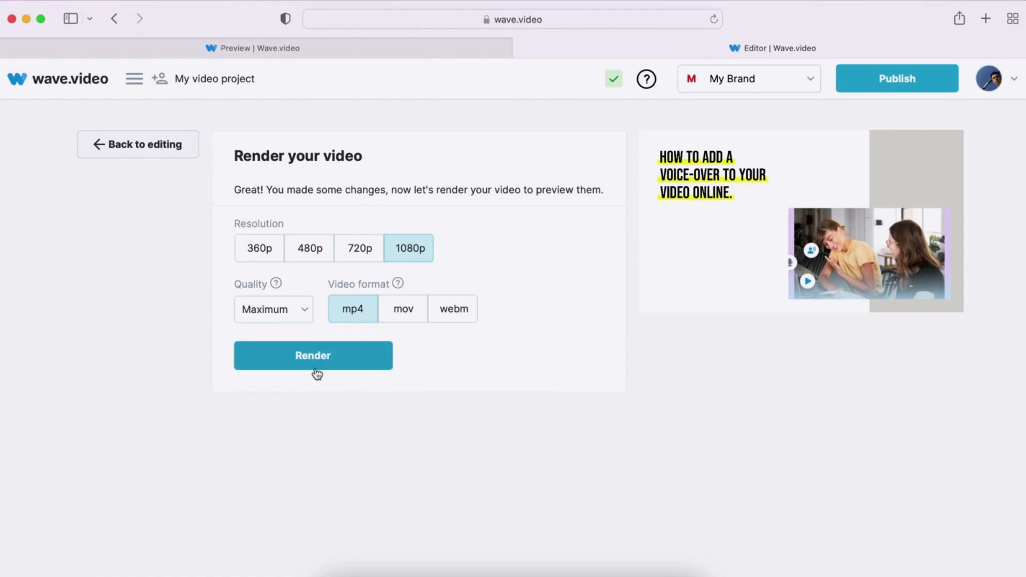
left_click(313, 355)
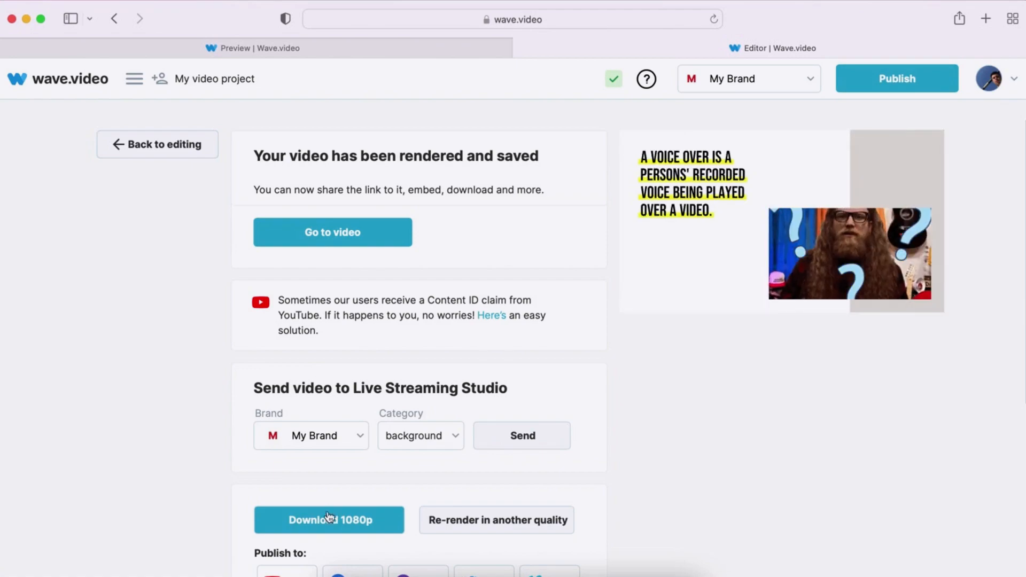
Download the rendered 1080p video
left_click(329, 520)
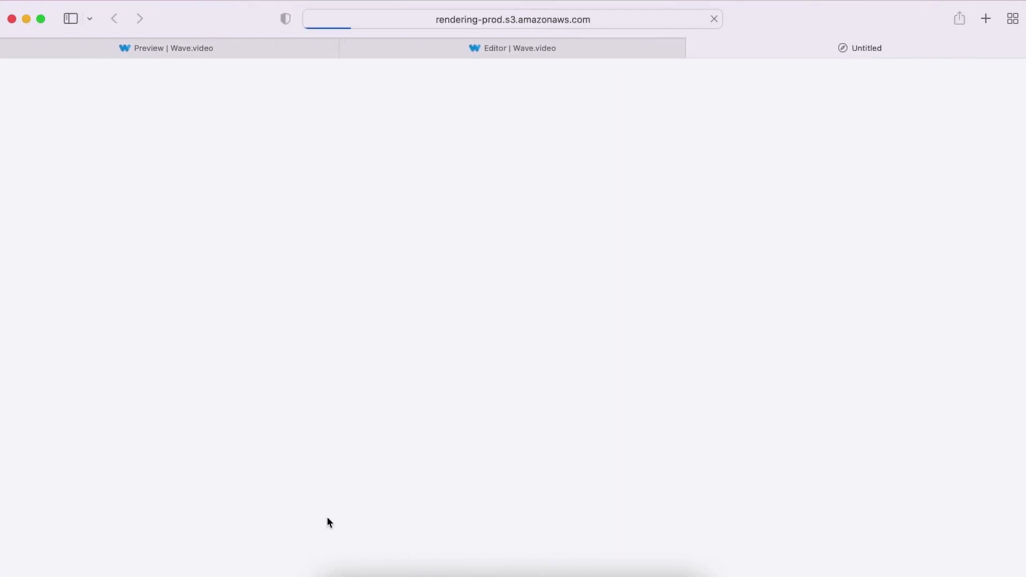